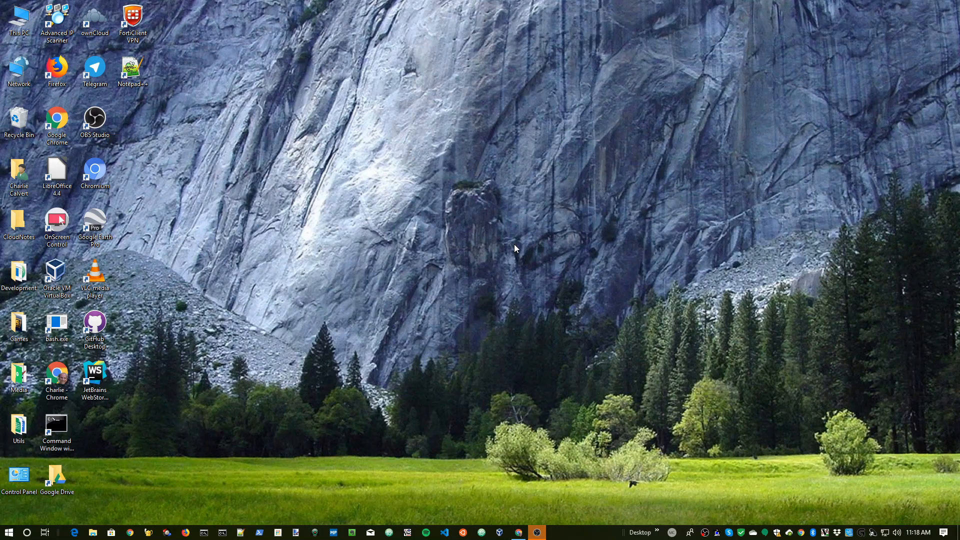
mouse_move(81, 272)
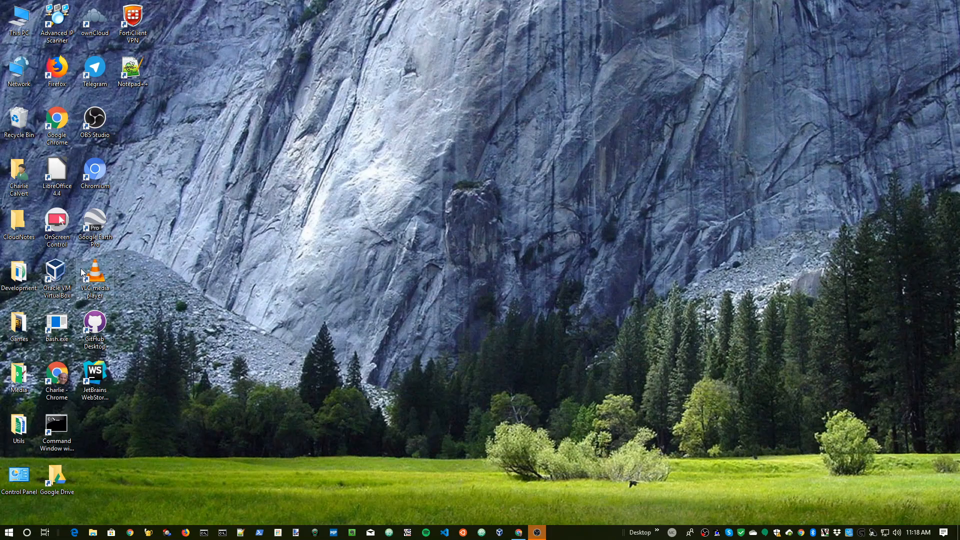
mouse_move(77, 410)
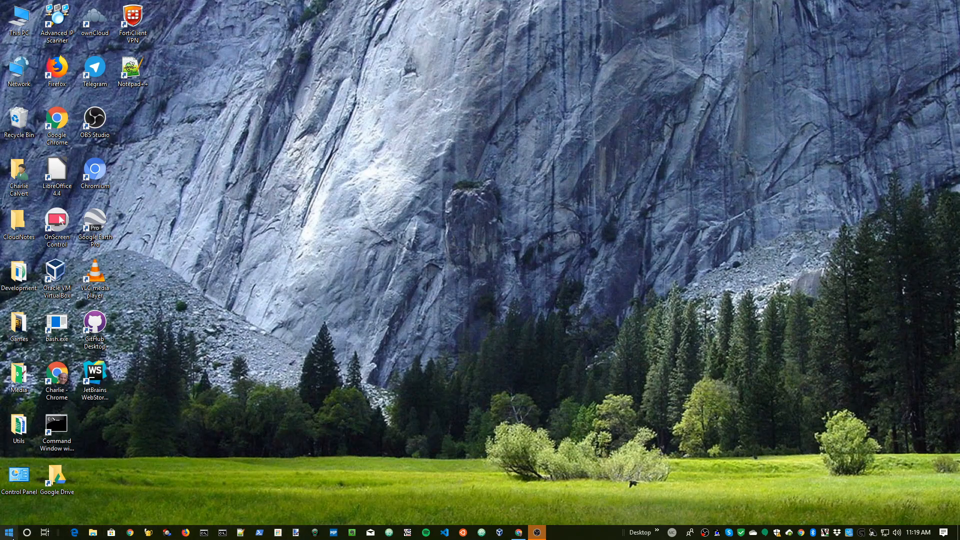
Launch Visual Studio Code from Start search 'Vi', then search 'cmd' for Command Prompt.
click(9, 531)
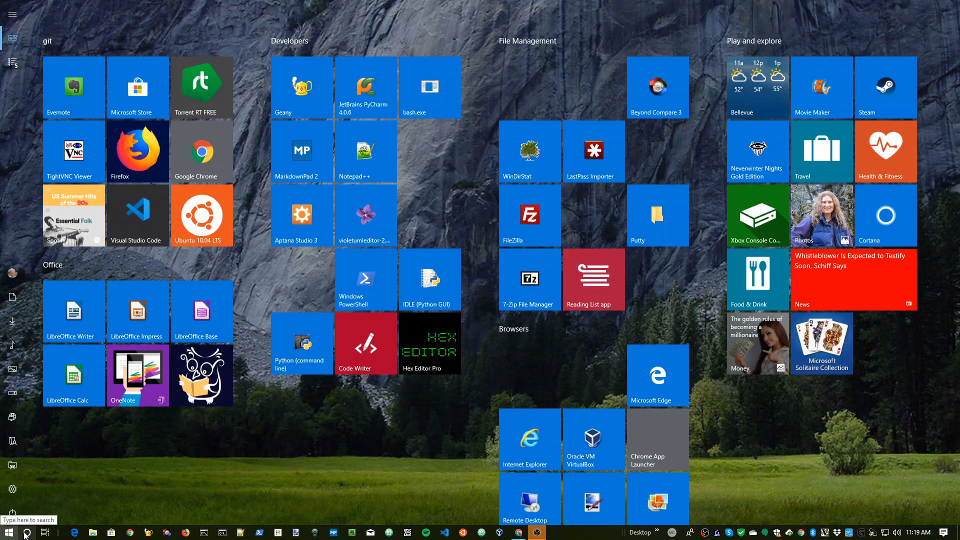
text(Vi)
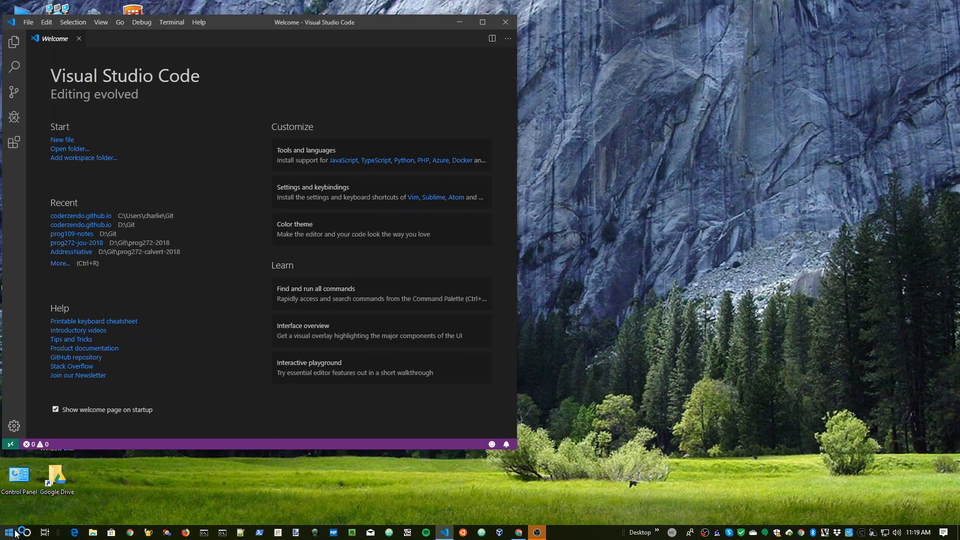
click(8, 531)
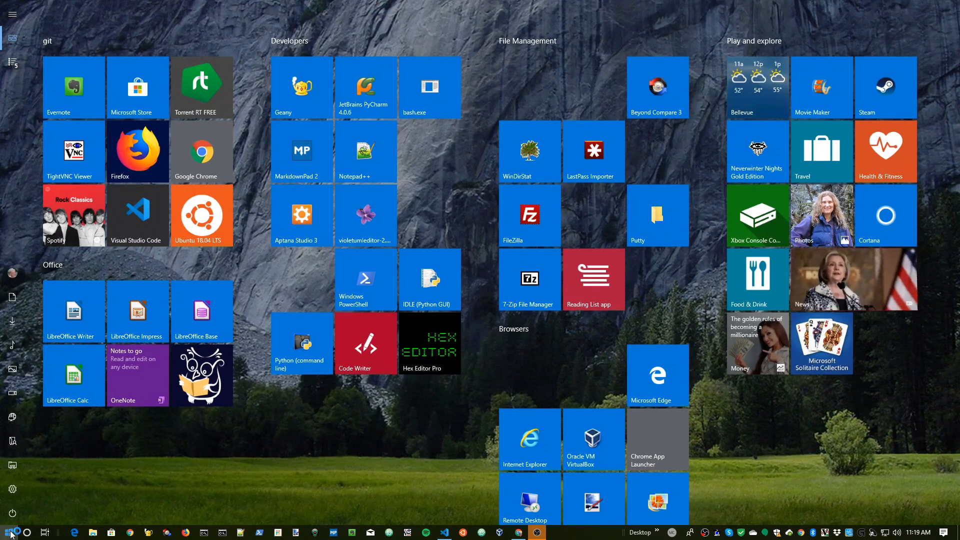
text(cmd)
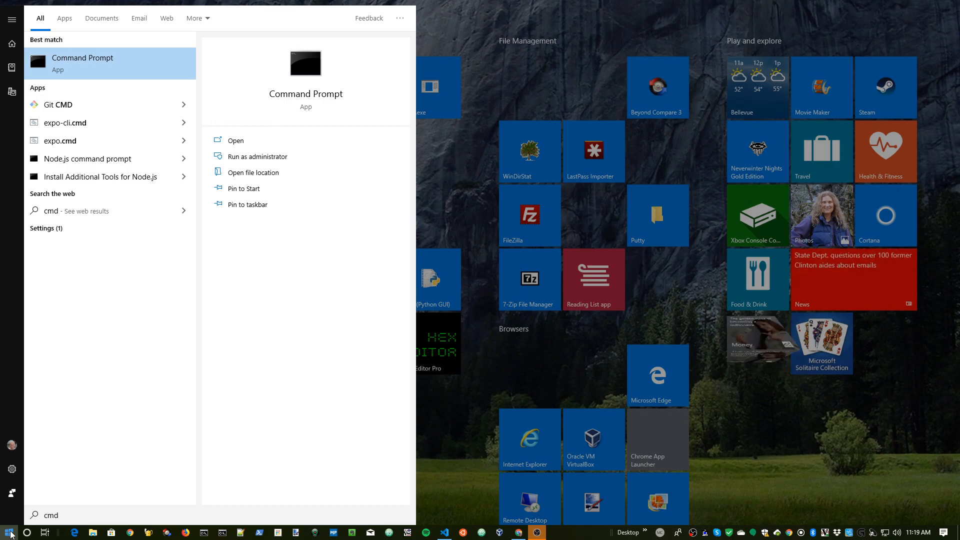
Launch Command Prompt and change directory into the Git folder.
click(235, 140)
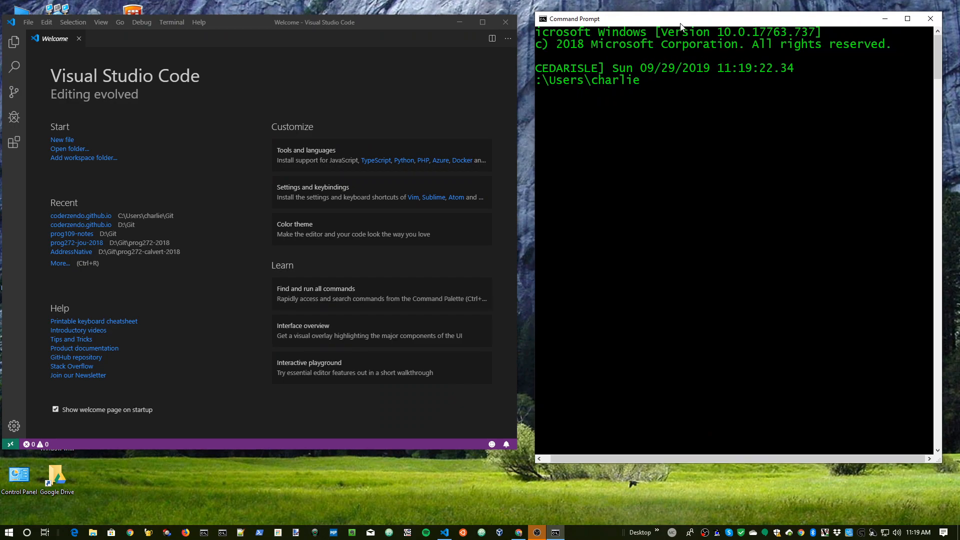
mouse_move(333, 70)
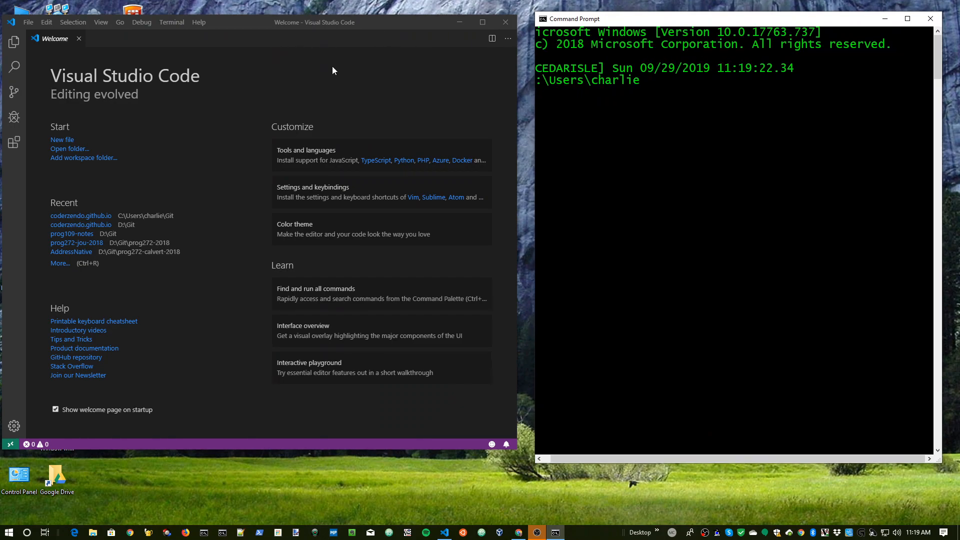
click(593, 118)
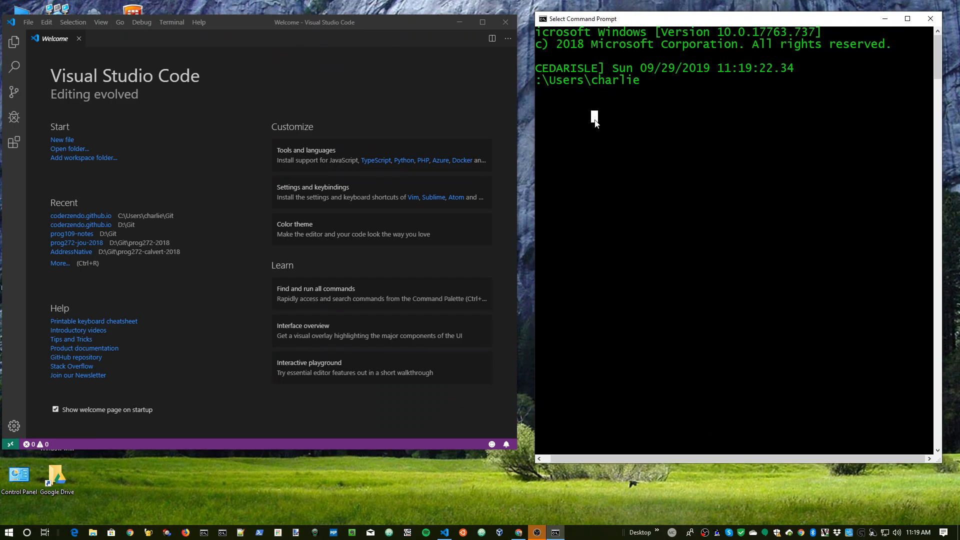
key(Return)
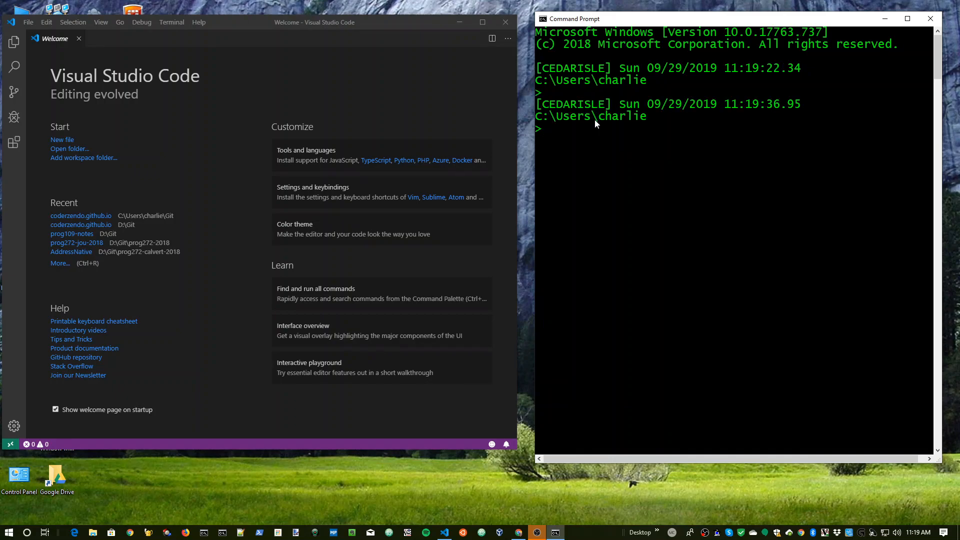
text(c)
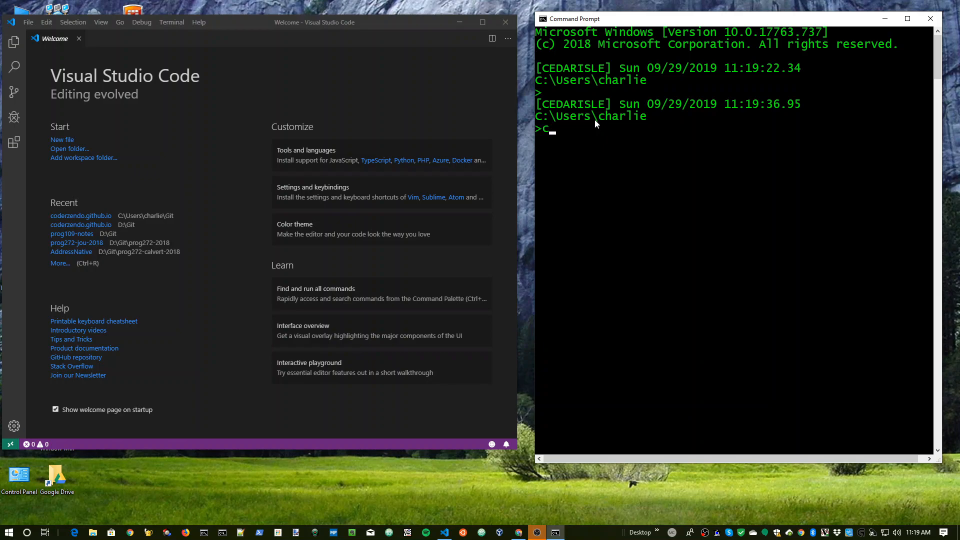
text(d Git)
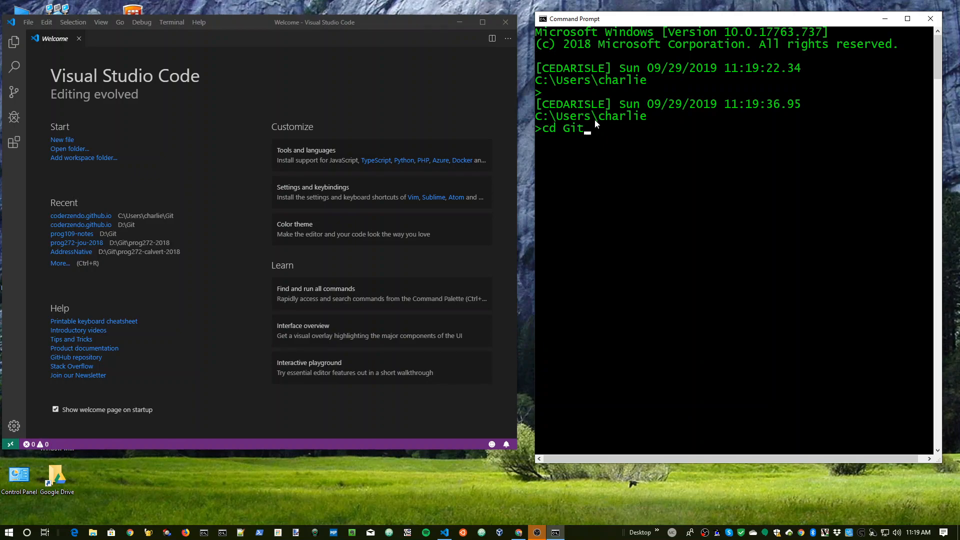
key(Return)
text(dir)
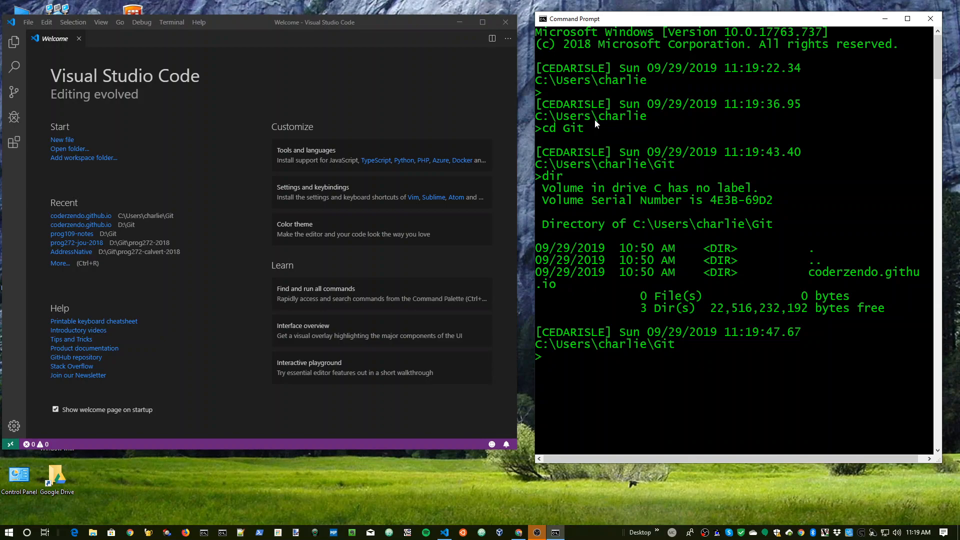
text(git clone)
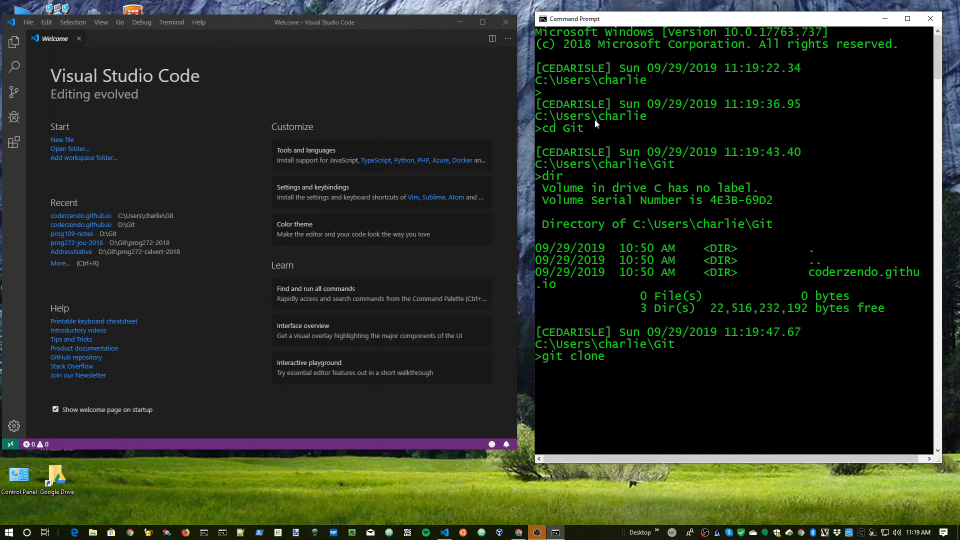
text(https:")
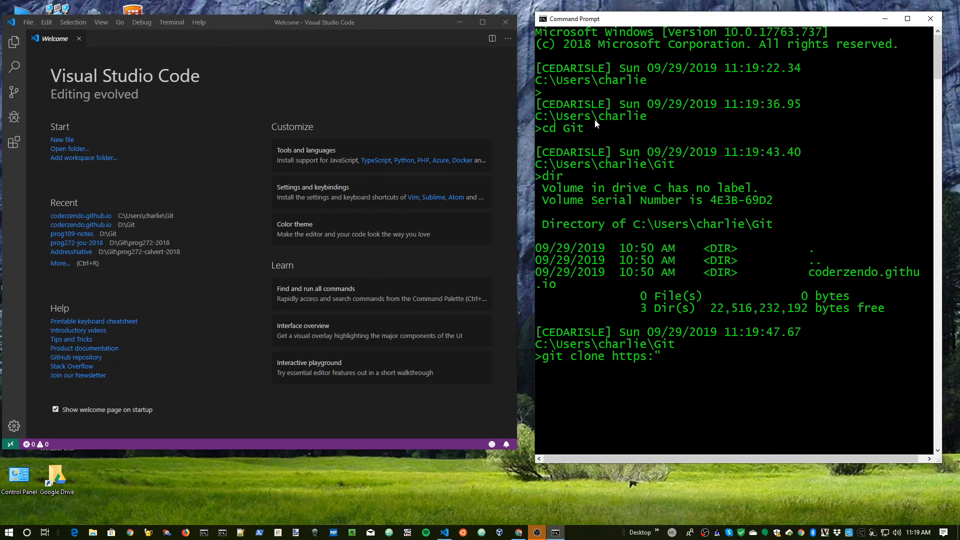
text(//gi)
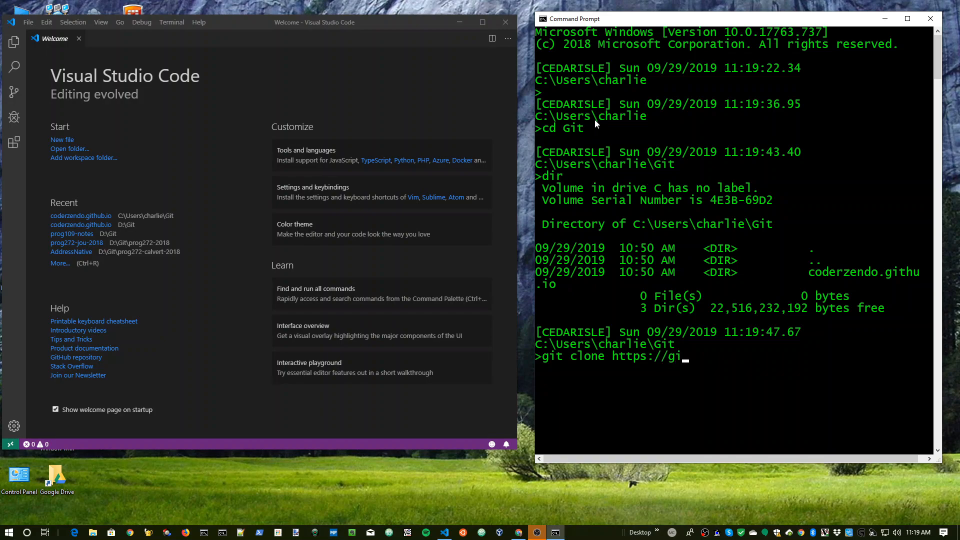
text(thub)
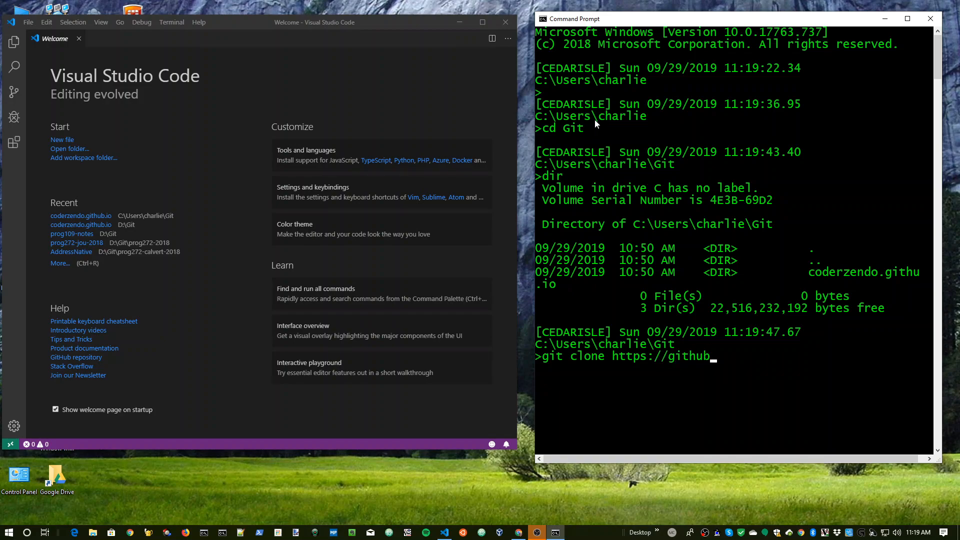
key(Escape)
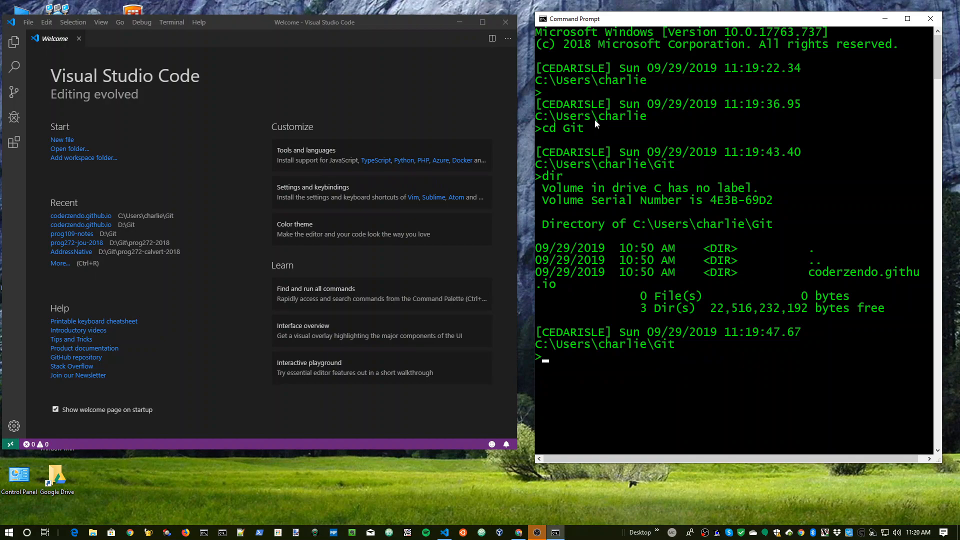
Change into the coderzendo.github.io repository folder and list its contents with dir.
text(cd coderzendo.github.io\)
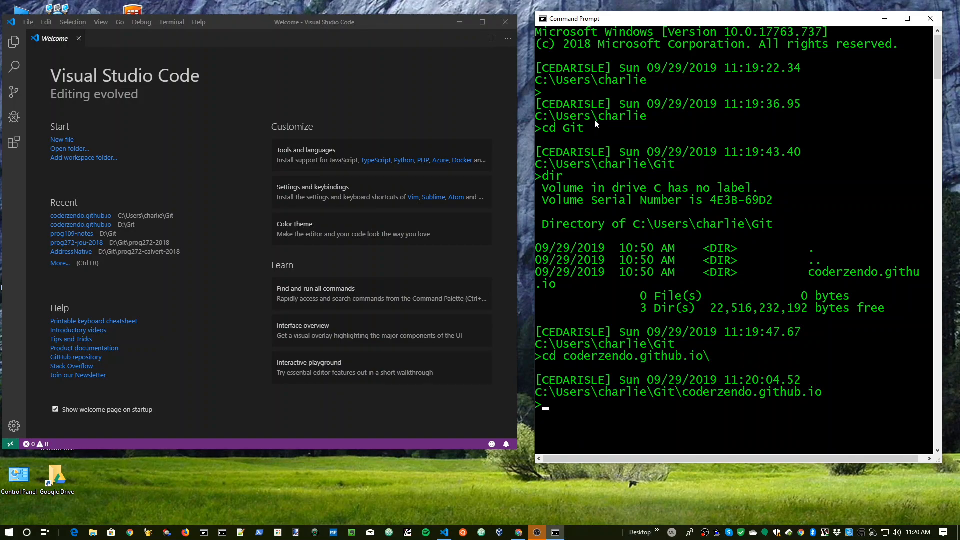
text(dir)
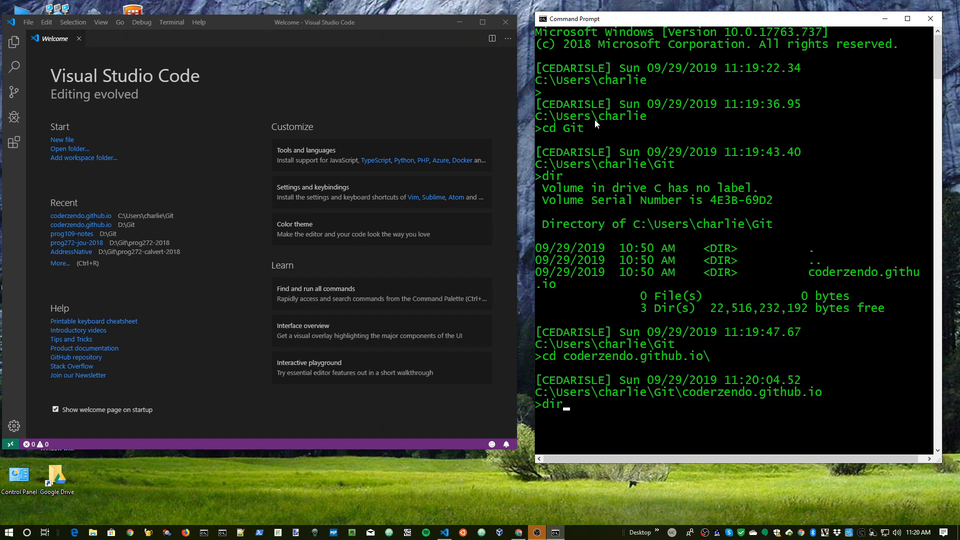
key(Return)
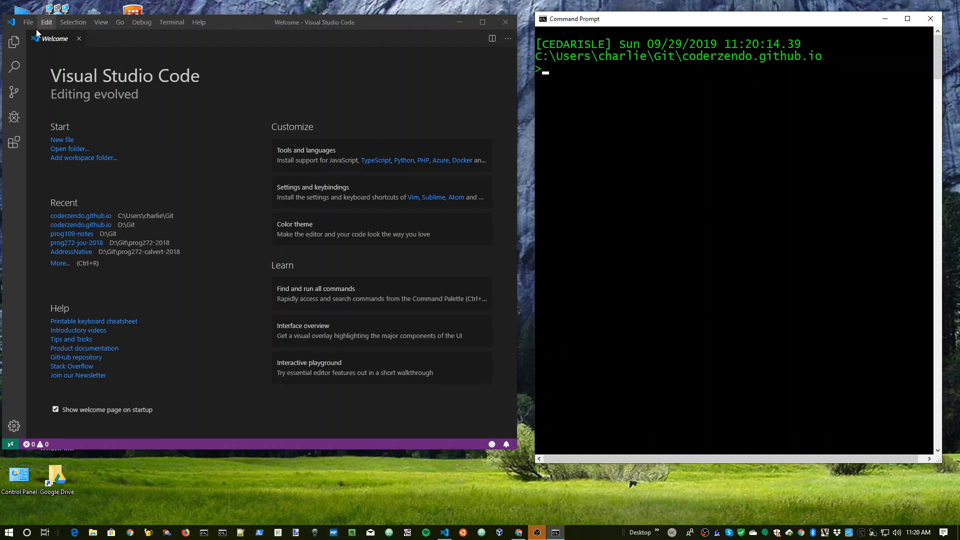
mouse_move(625, 59)
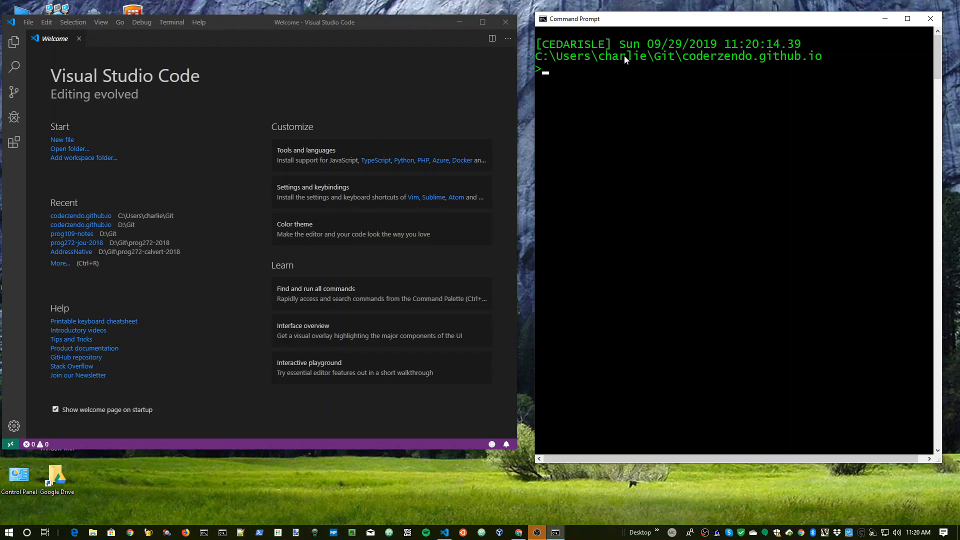
click(28, 22)
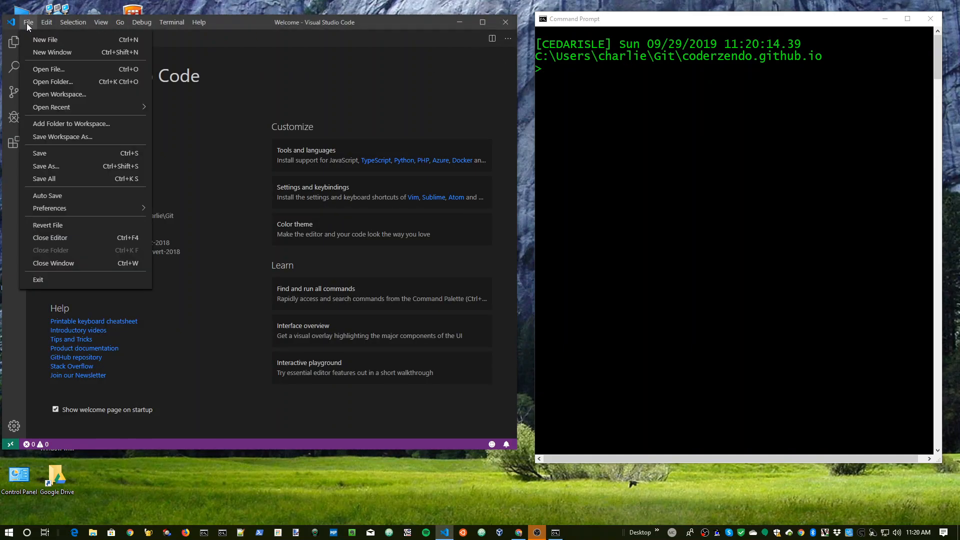
click(53, 81)
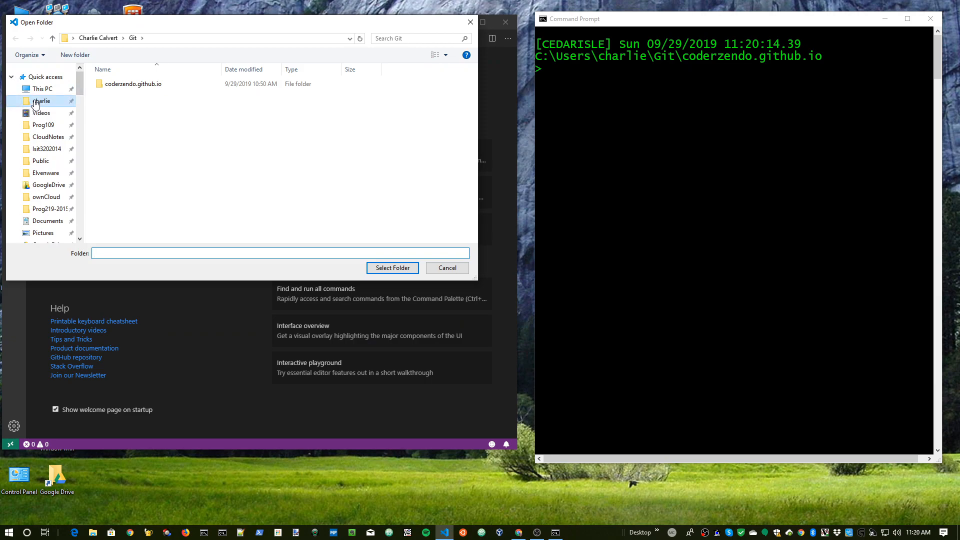
click(43, 101)
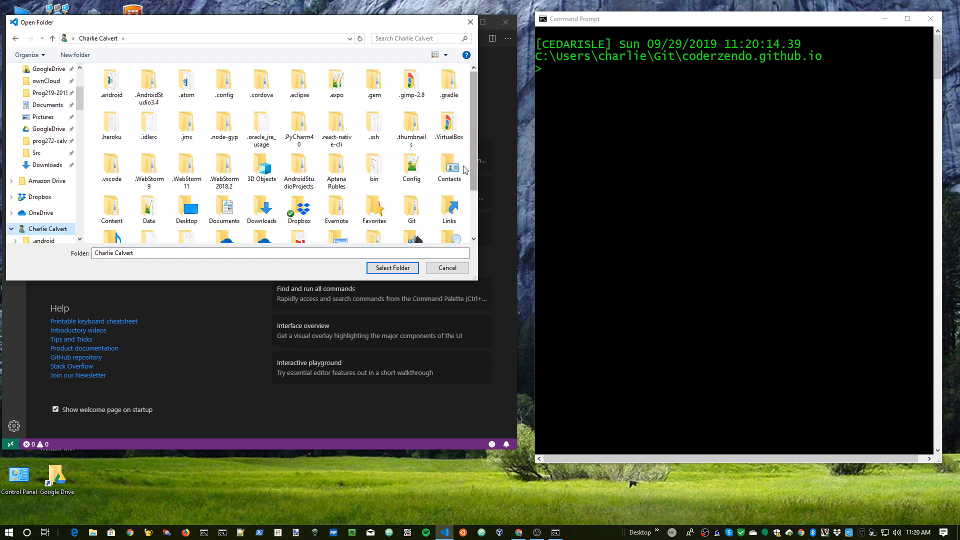
mouse_move(411, 208)
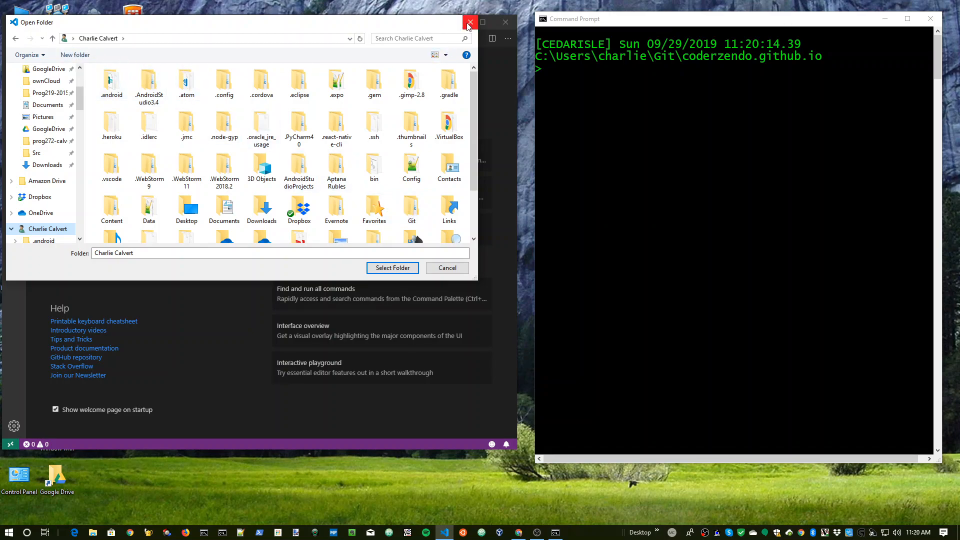
click(470, 22)
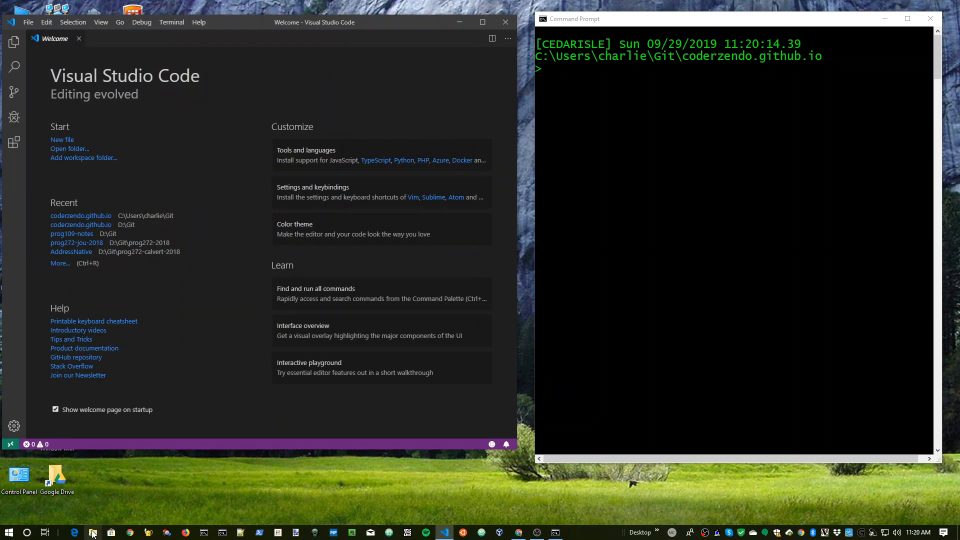
Open File Explorer on Quick access, browse its layout options, and close the window.
click(92, 532)
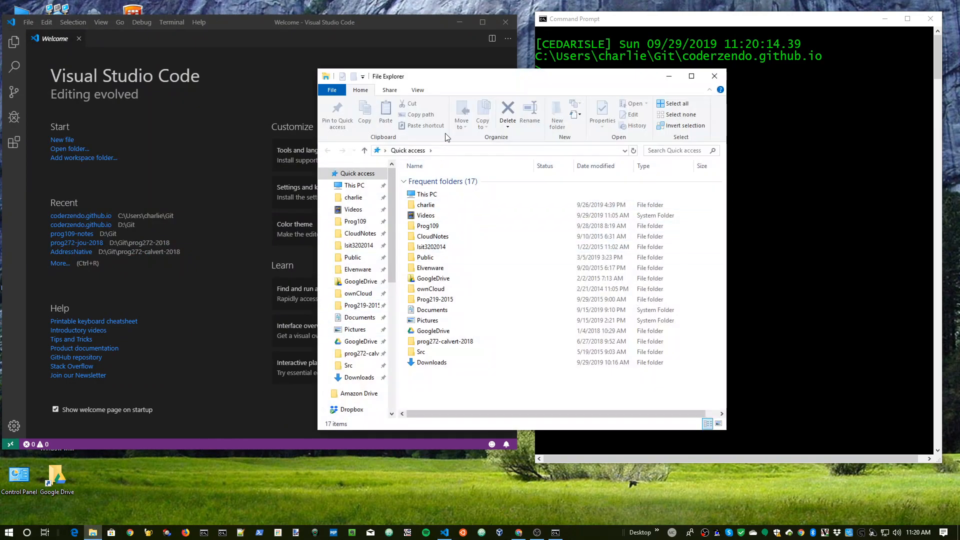
click(417, 90)
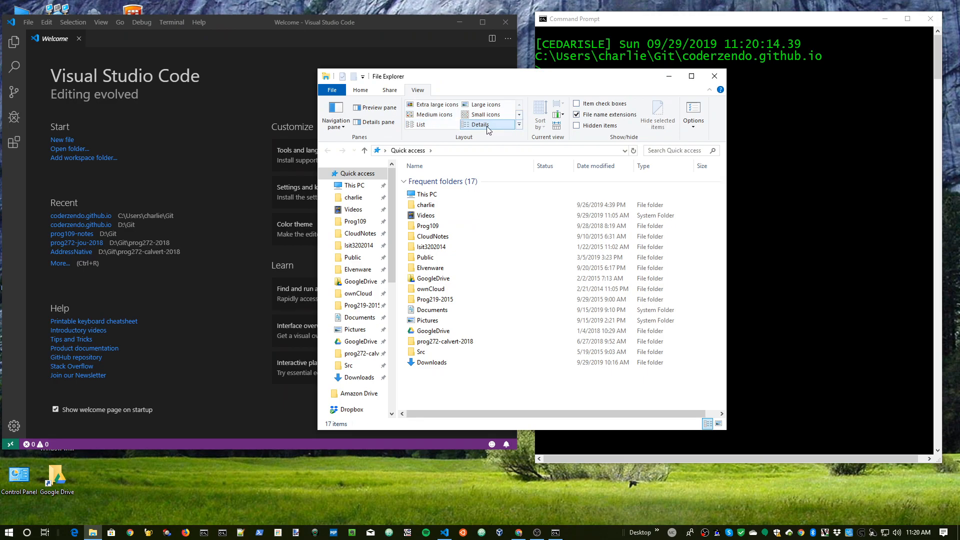
click(713, 76)
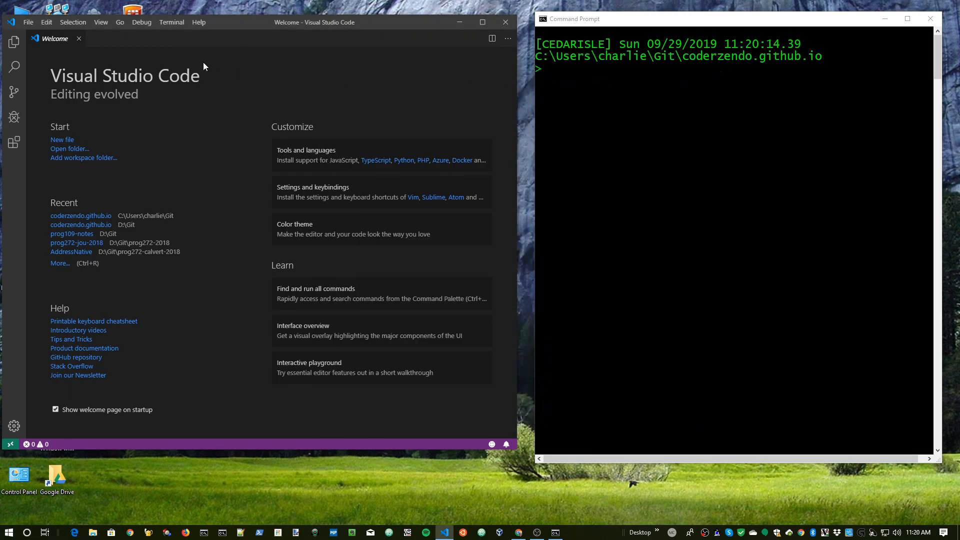
Start Open Folder from the File menu and show the home folder as a detailed list.
click(28, 22)
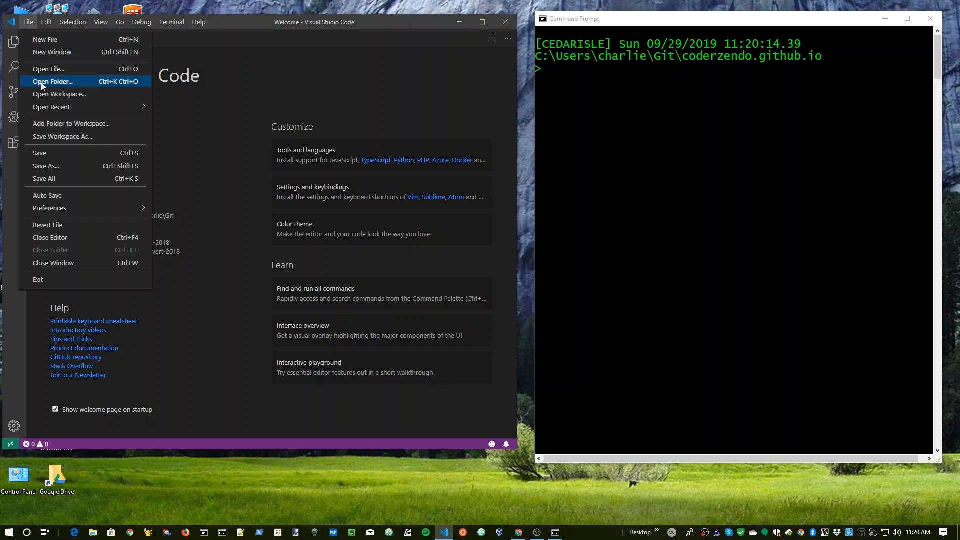
click(53, 81)
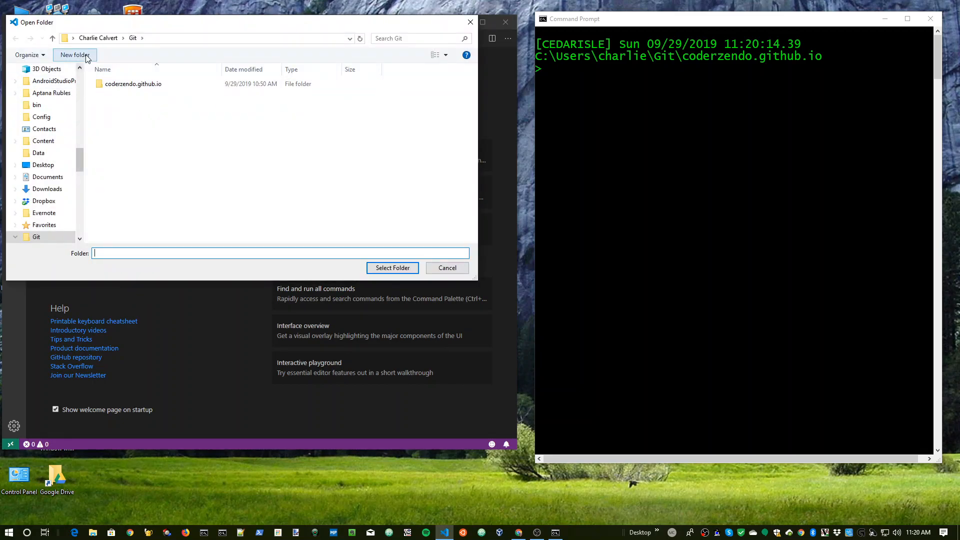
mouse_move(37, 105)
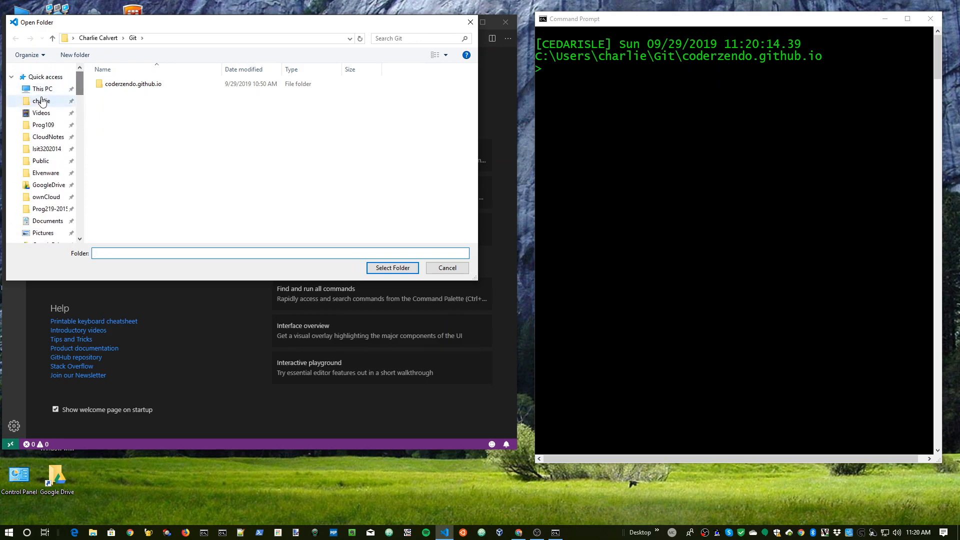
click(42, 100)
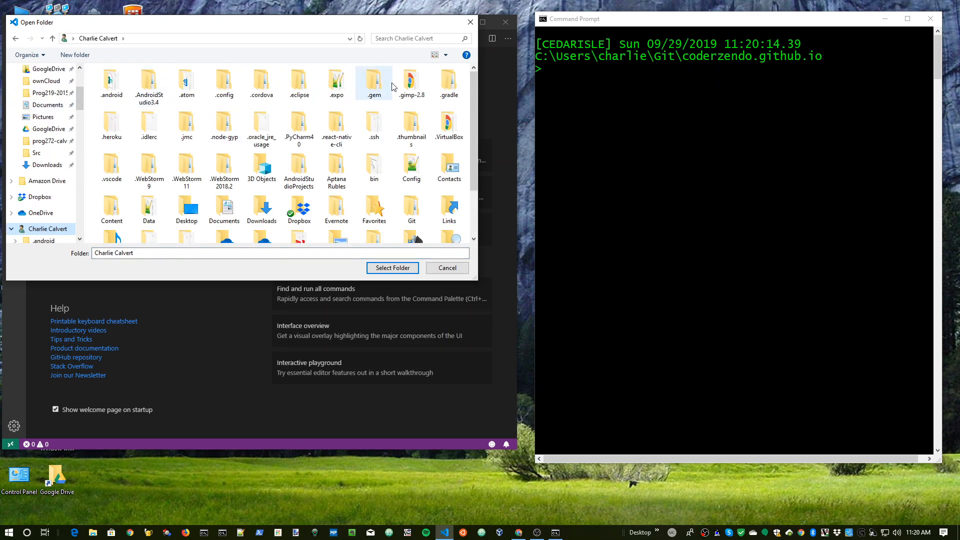
click(444, 54)
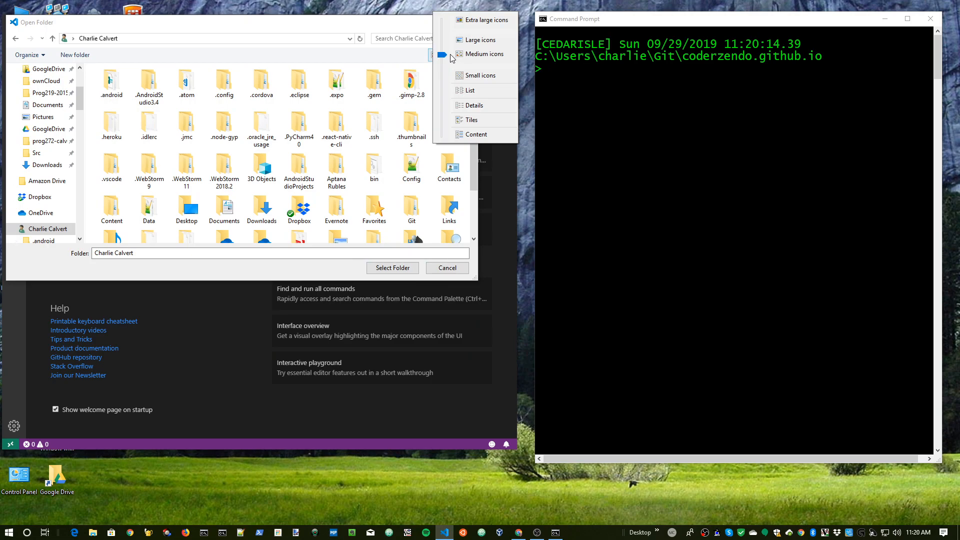
click(473, 105)
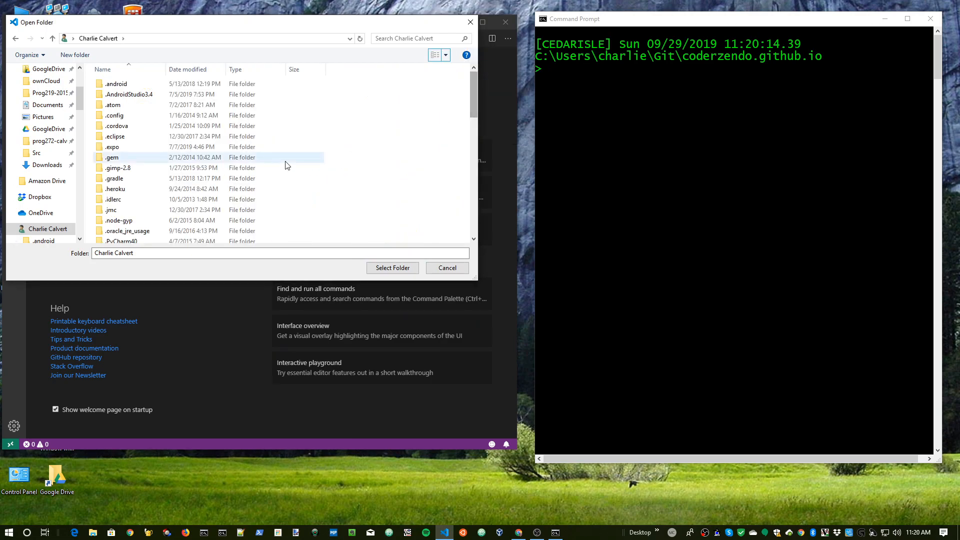
Browse into Git\coderzendo.github.io and select it as the workspace folder.
scroll(down, 3)
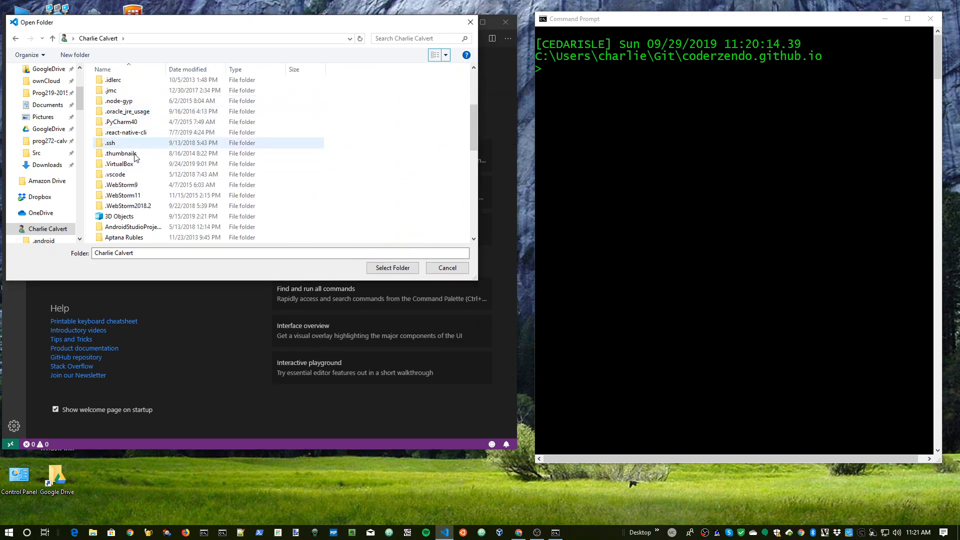
scroll(down, 3)
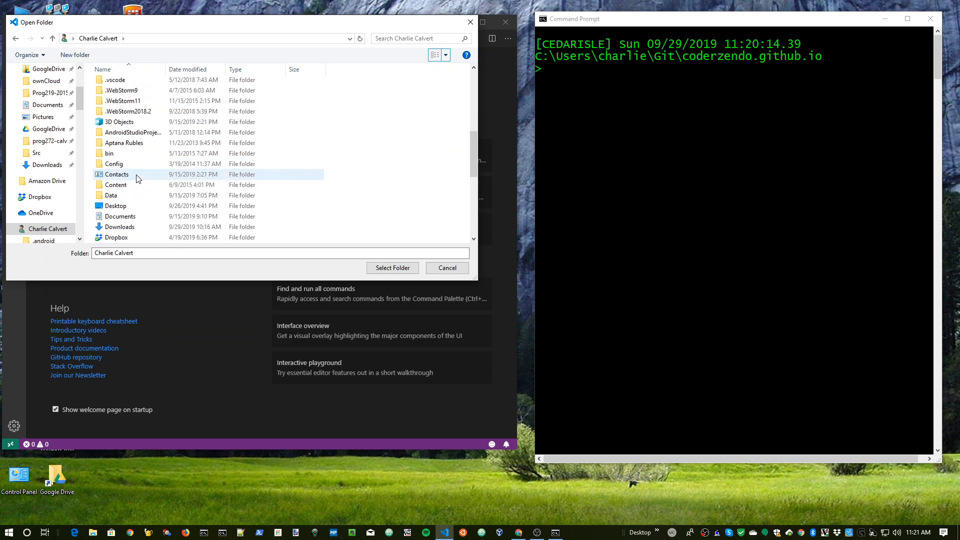
scroll(down, 3)
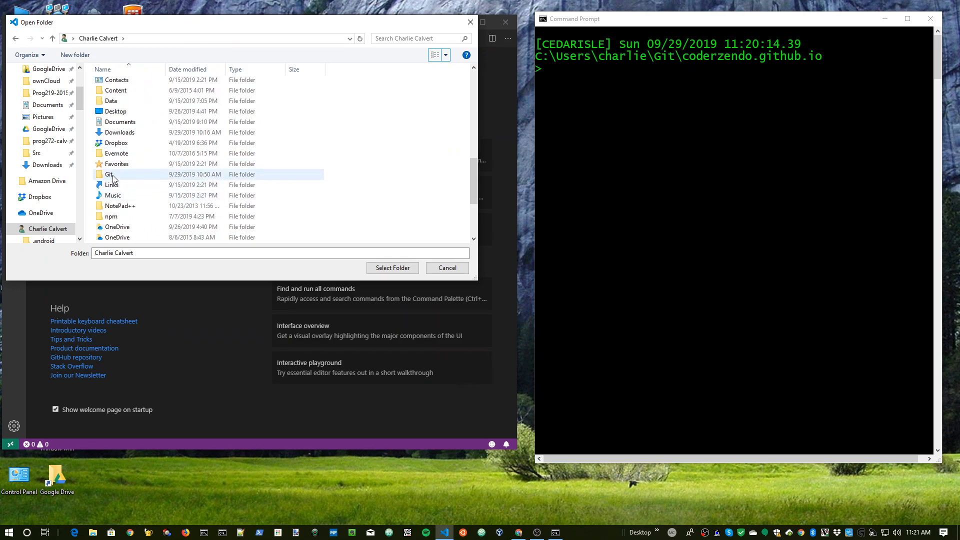
double_click(109, 174)
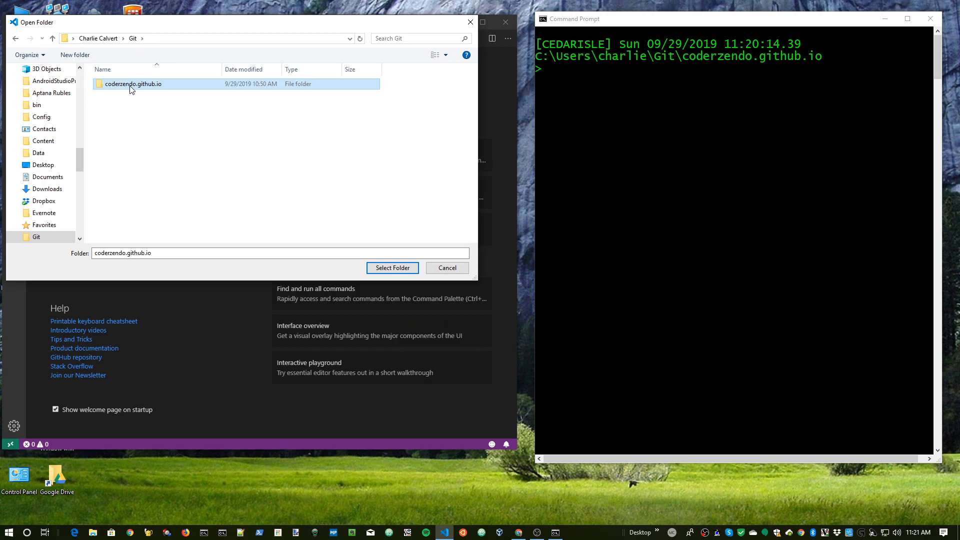
double_click(133, 84)
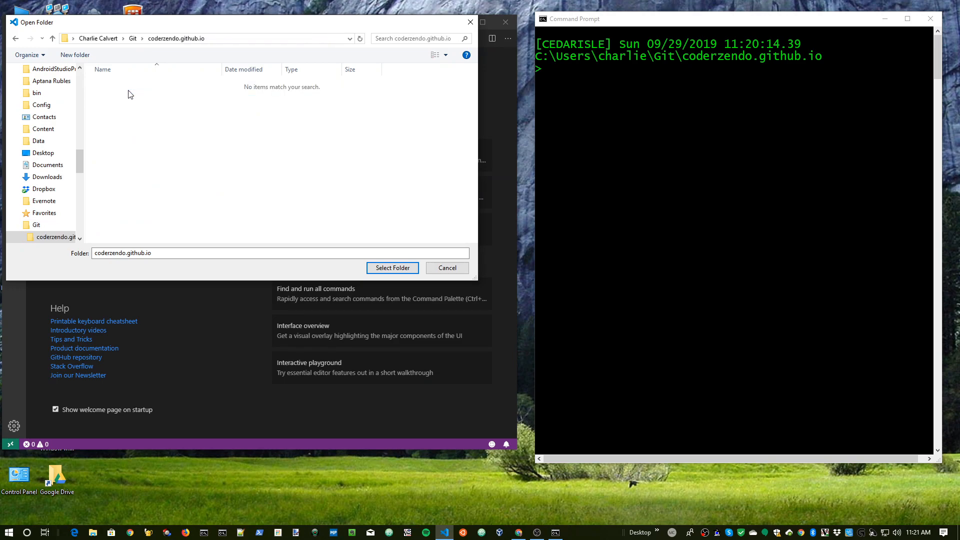
mouse_move(392, 268)
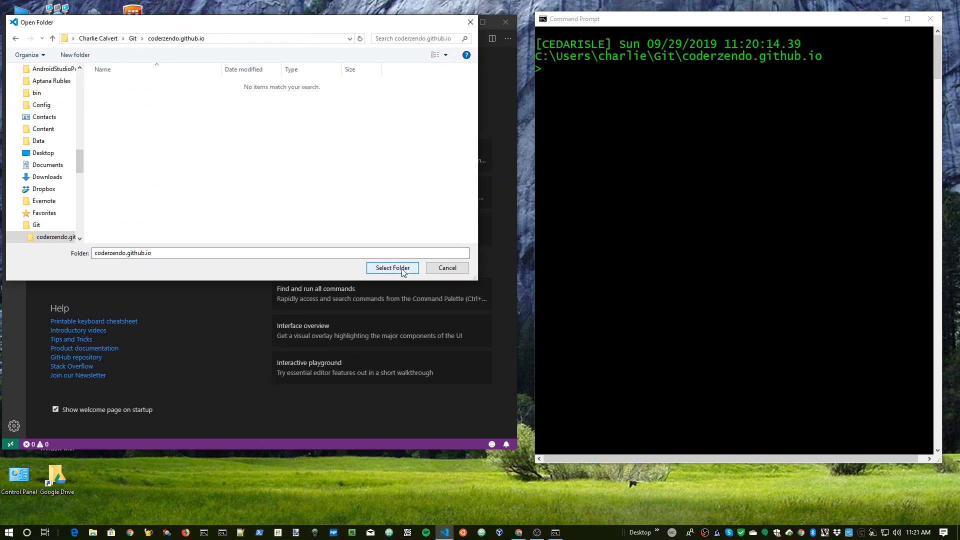
click(392, 268)
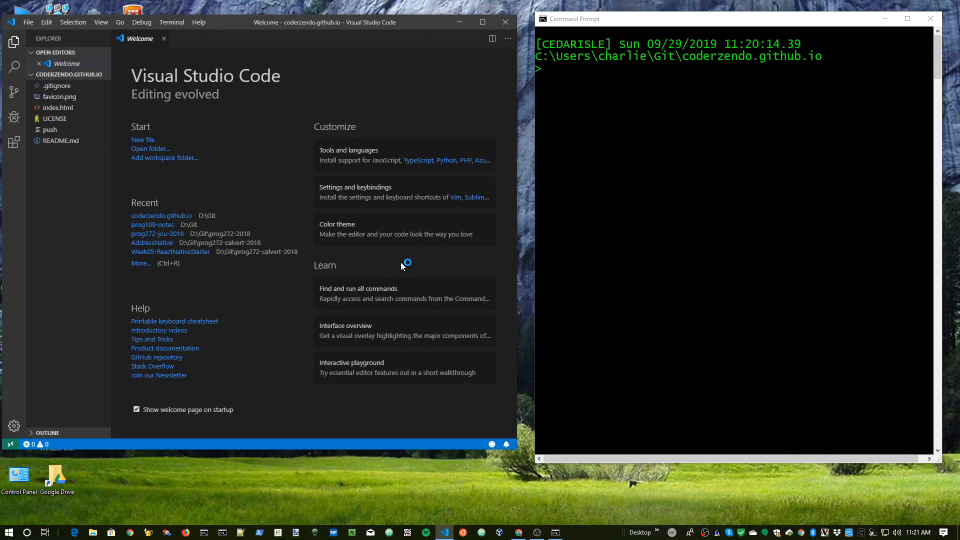
mouse_move(167, 45)
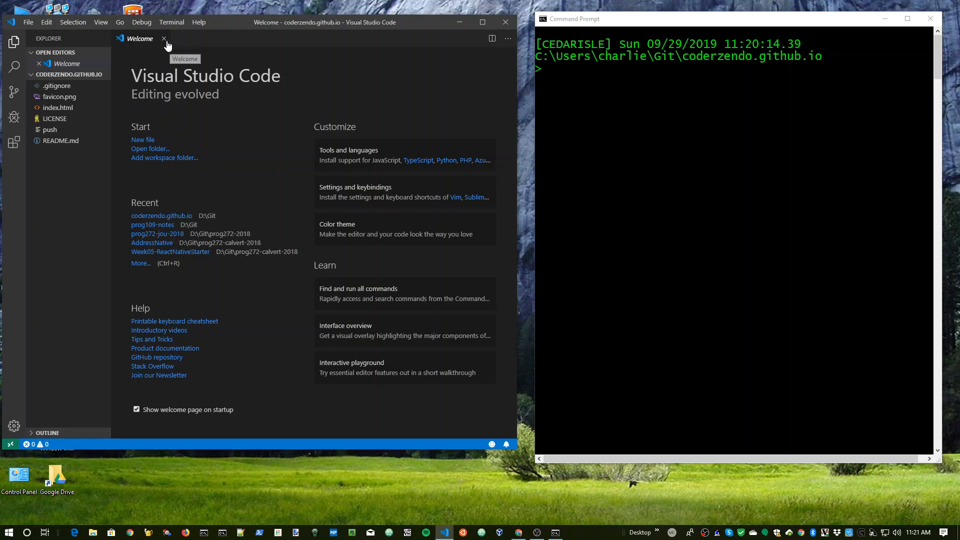
Add the line 'Hello test.' to README.md, save it, and switch toward Command Prompt.
click(163, 39)
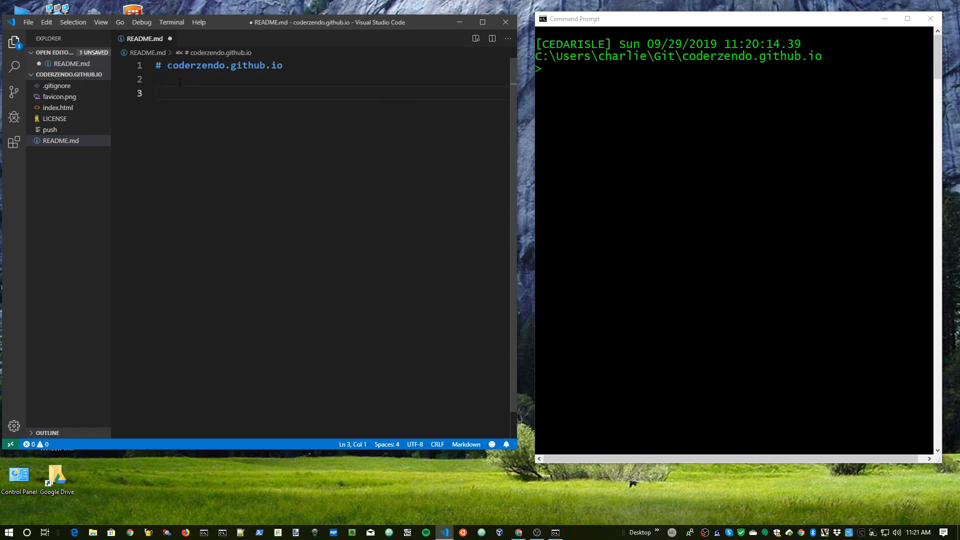
text(Heell)
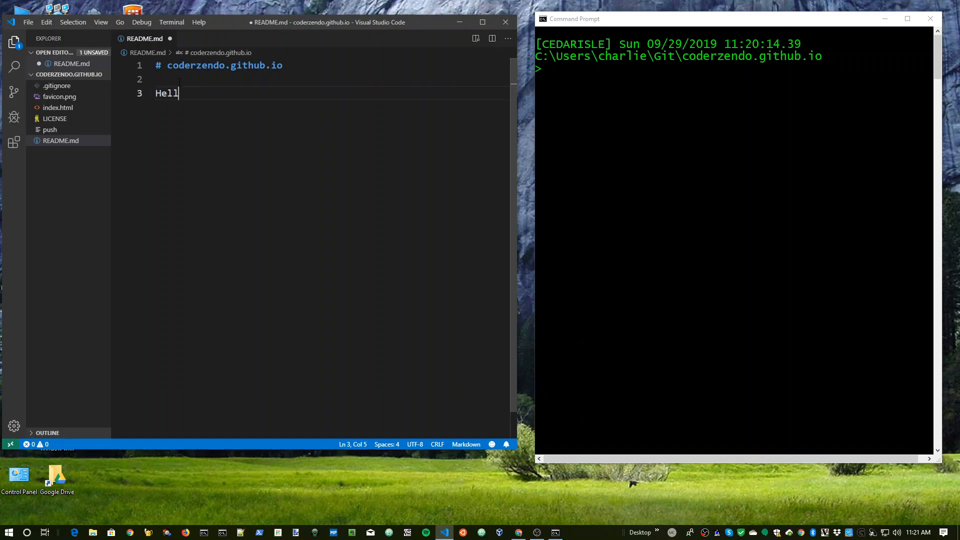
text(o test)
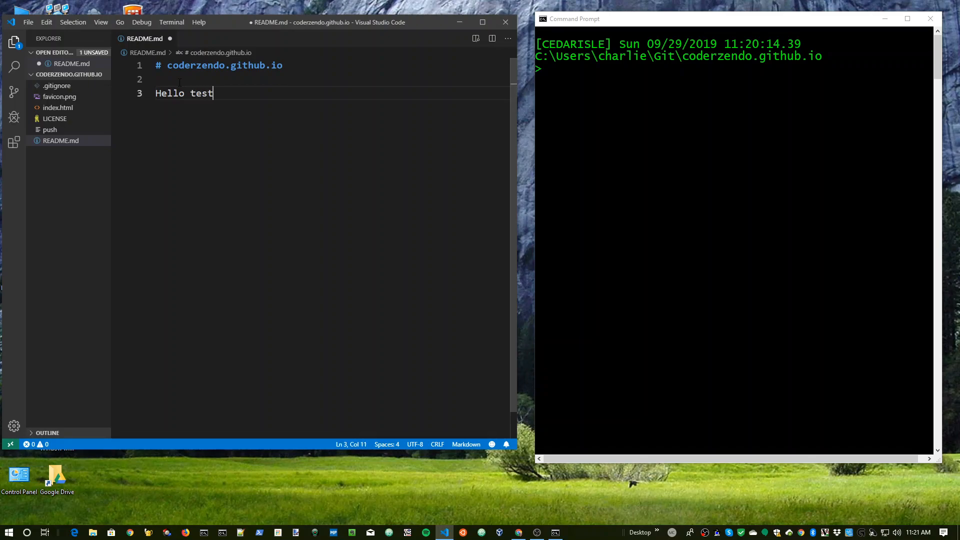
text(.)
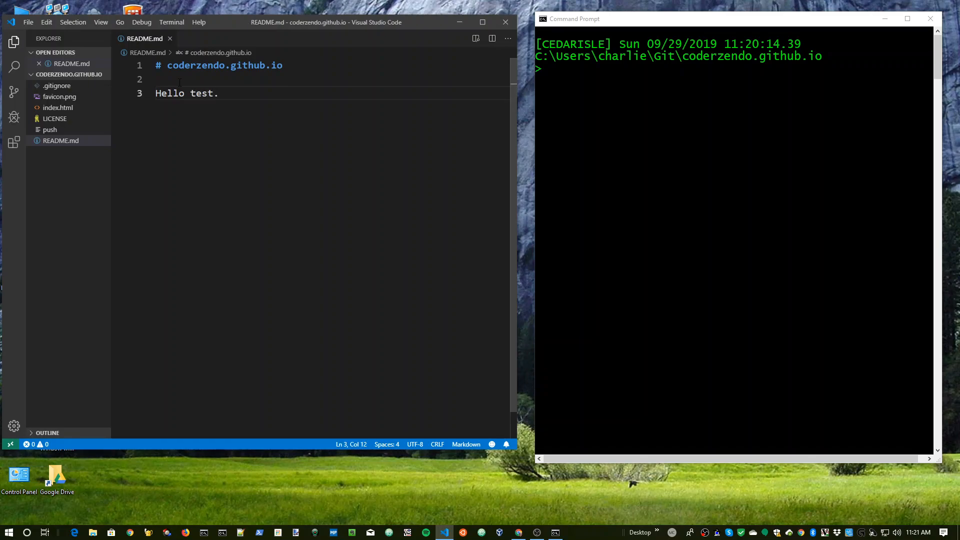
key(alt+tab)
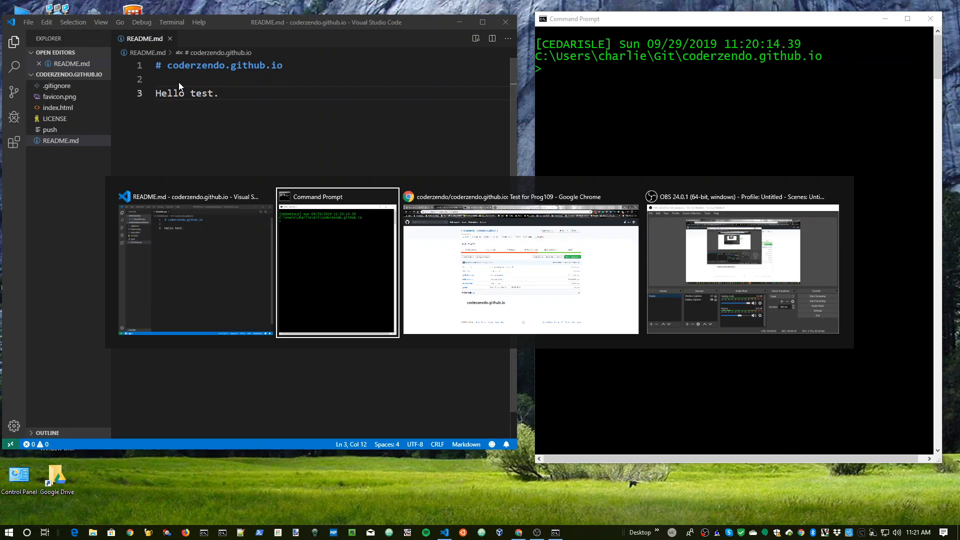
Run git status in Command Prompt to see the modified README.md.
click(337, 266)
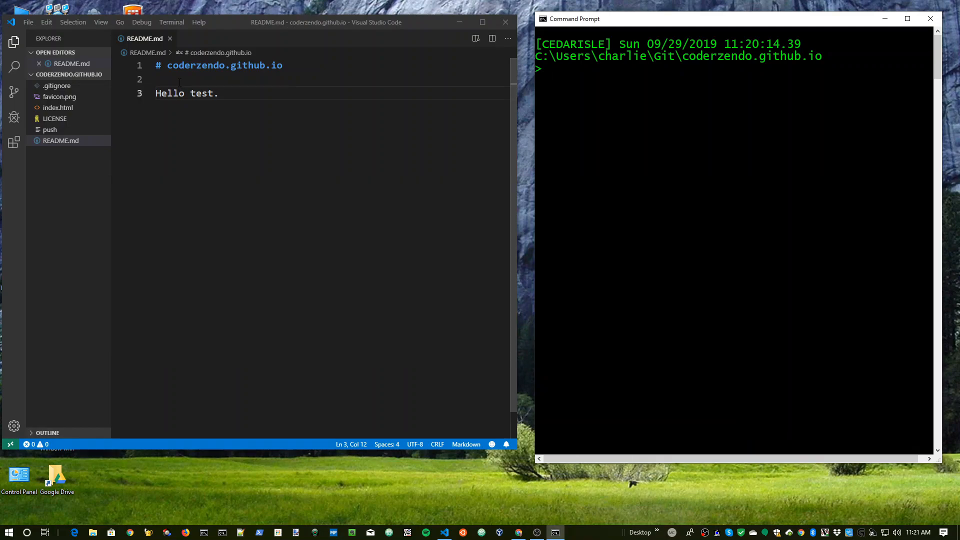
text(git status)
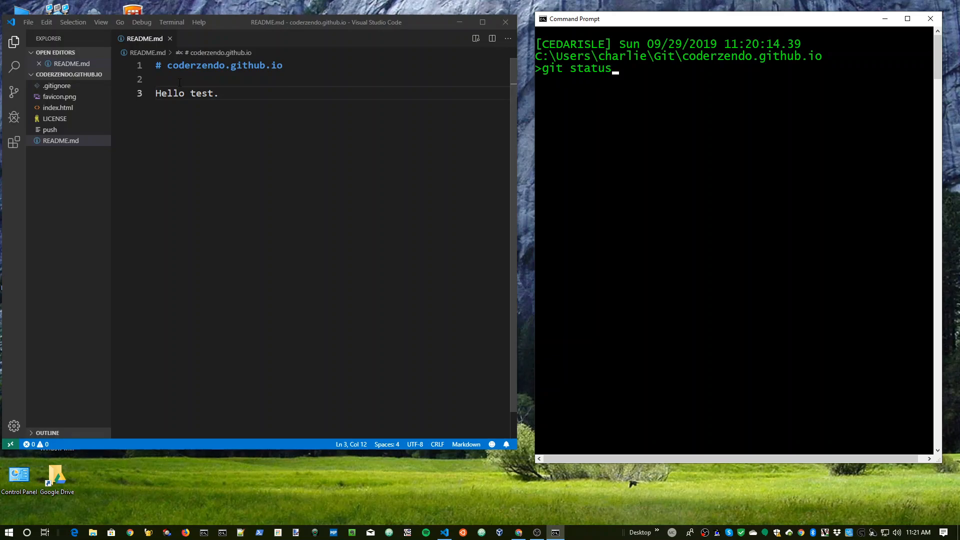
key(Return)
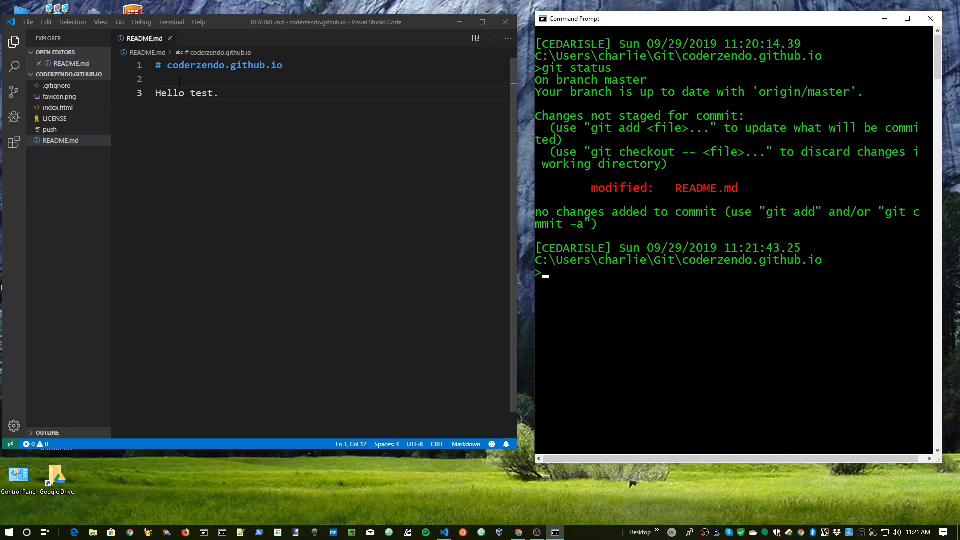
Stage changes with 'git add .' and confirm README.md is listed under changes to be committed.
text(git add R)
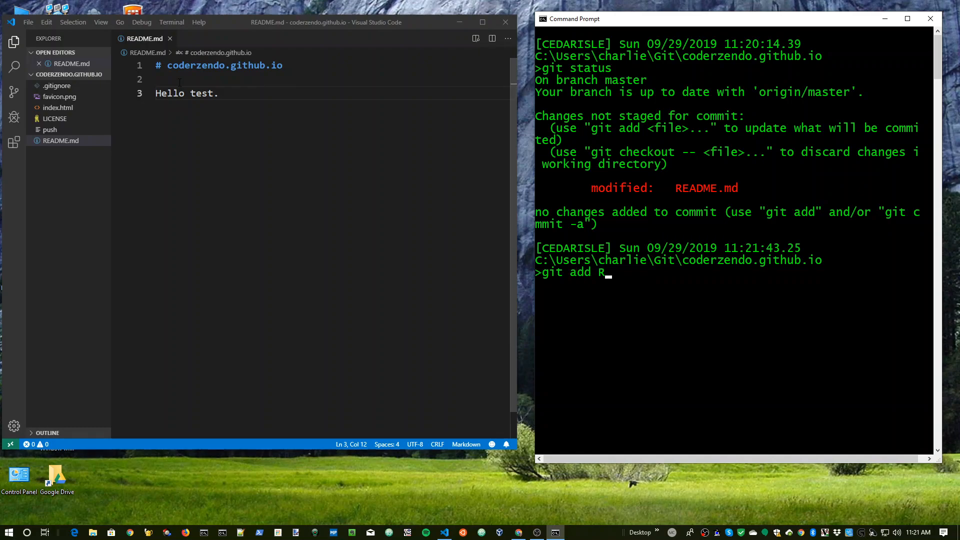
text(EADME.md)
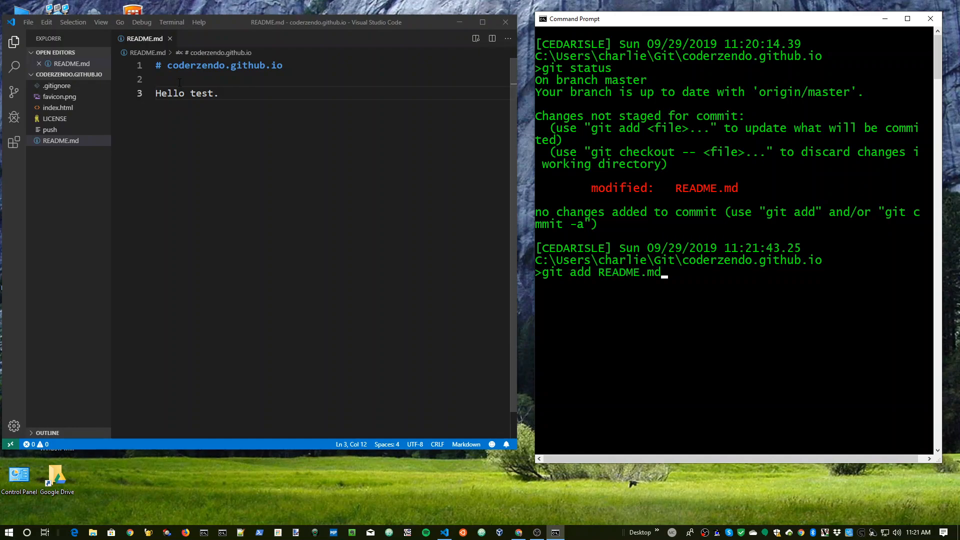
key(Backspace)
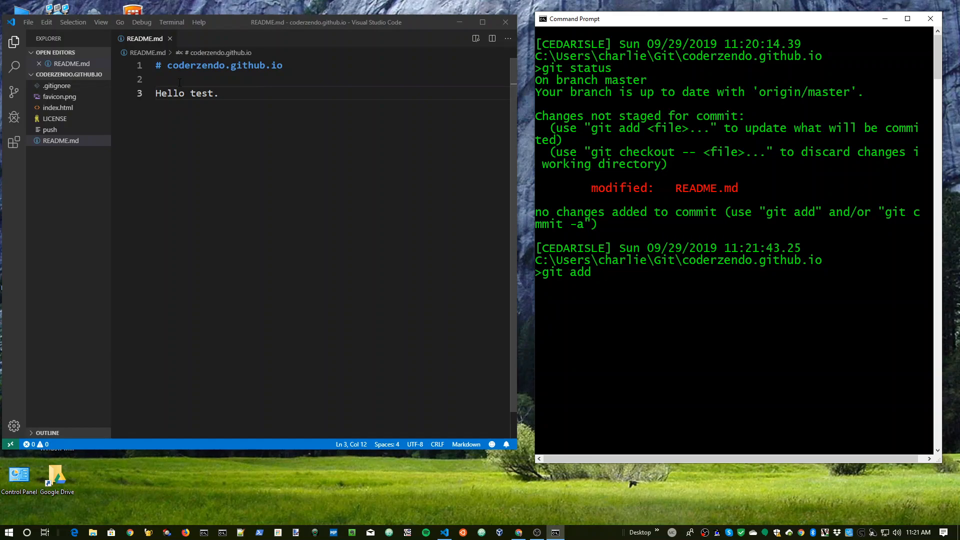
text(.)
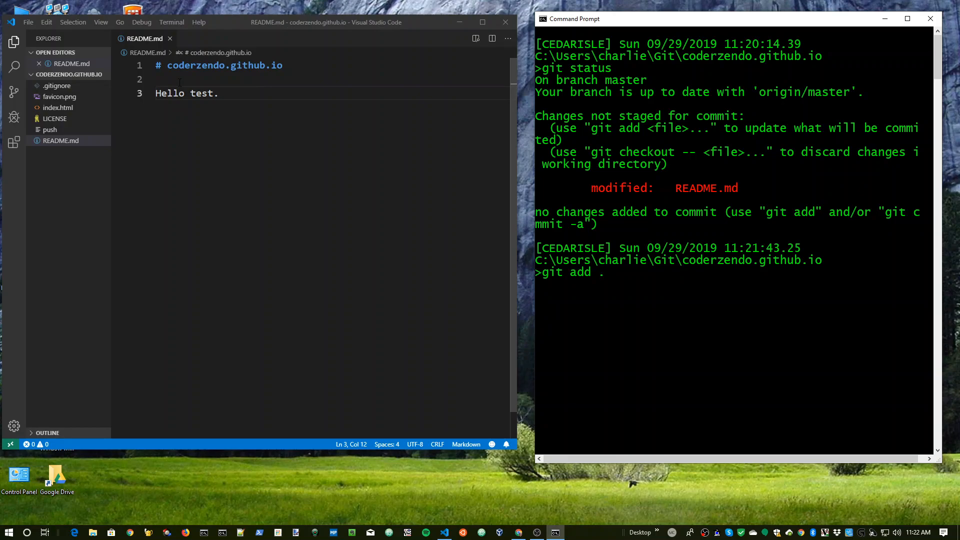
text(g)
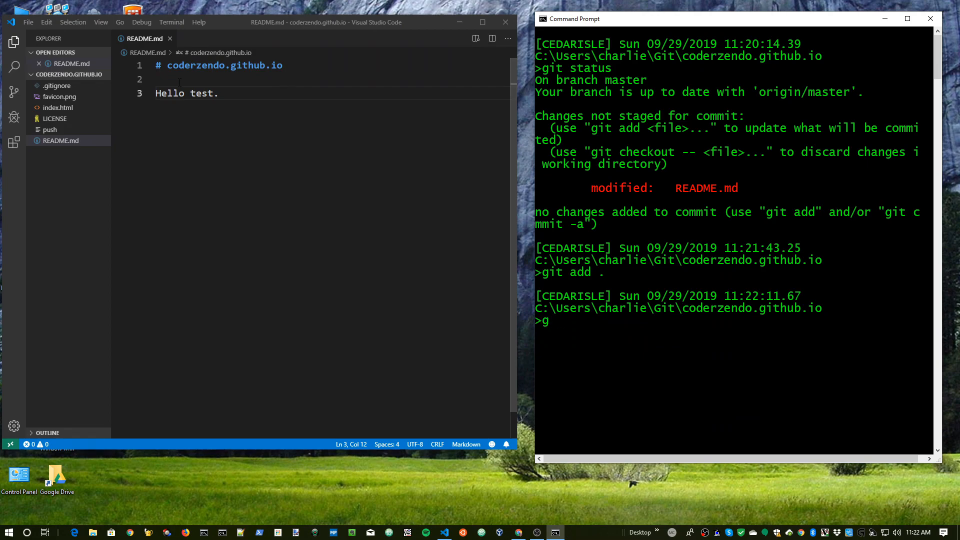
key(Return)
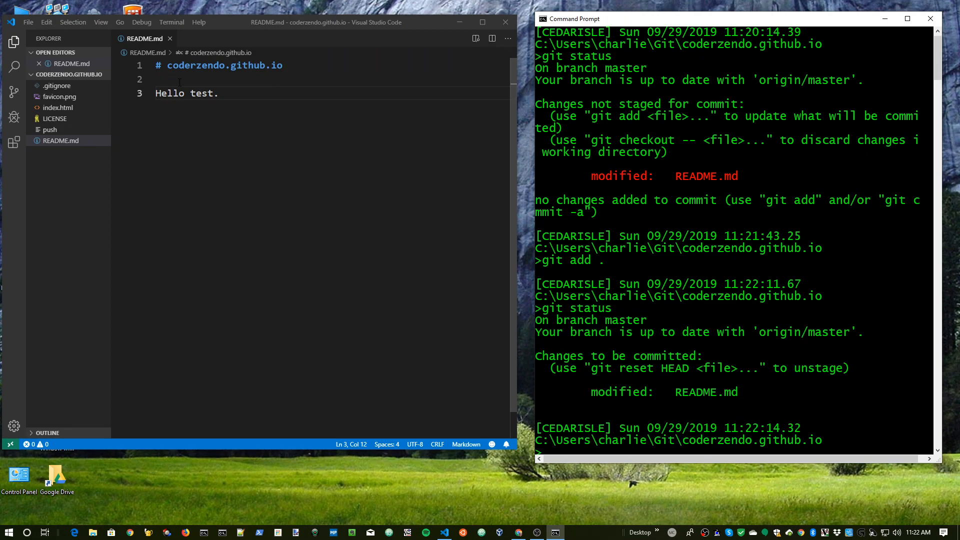
mouse_move(727, 350)
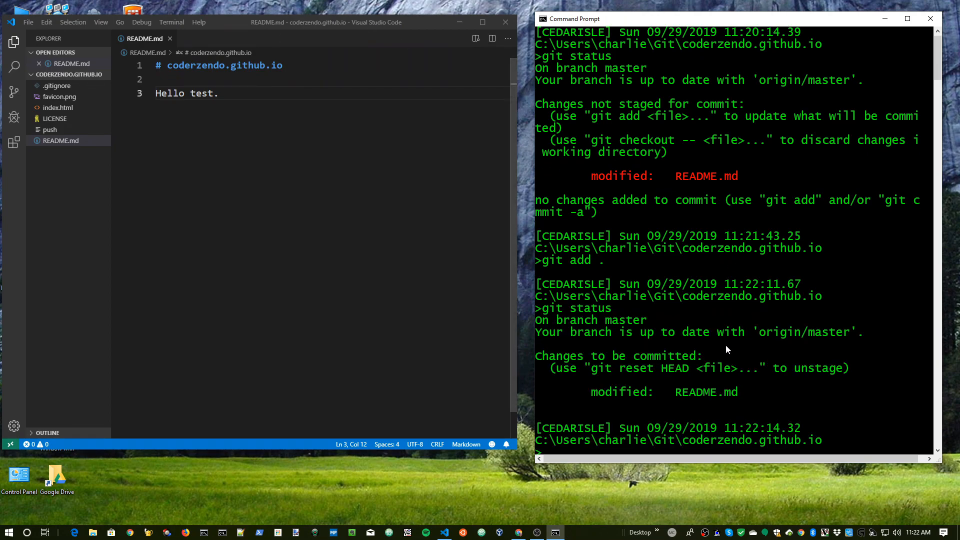
click(810, 368)
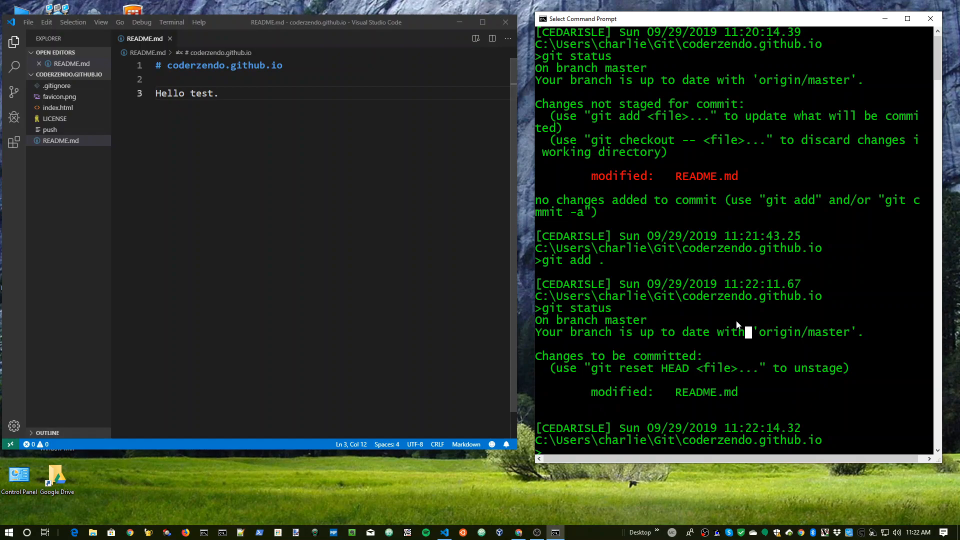
Clear the screen and commit with the message "Updating readme".
text(cls)
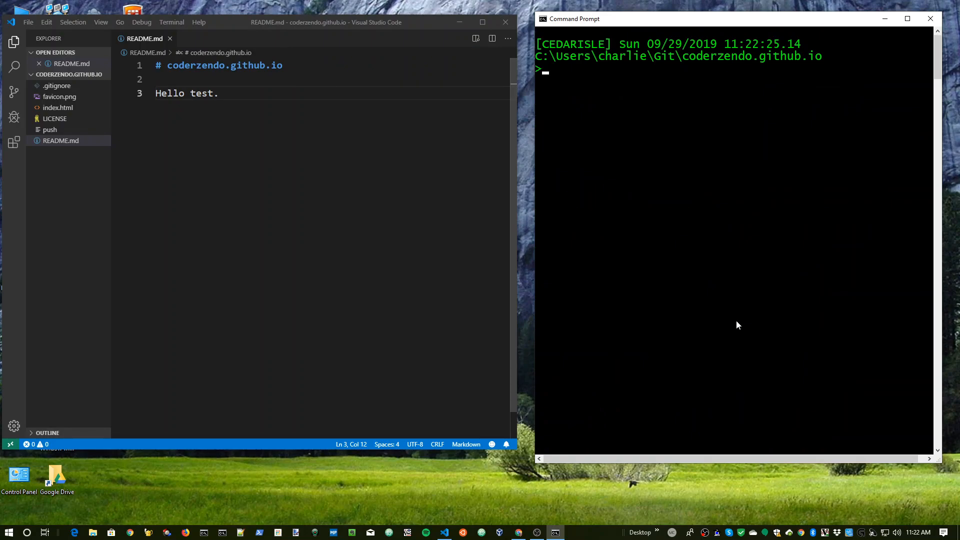
text(git c)
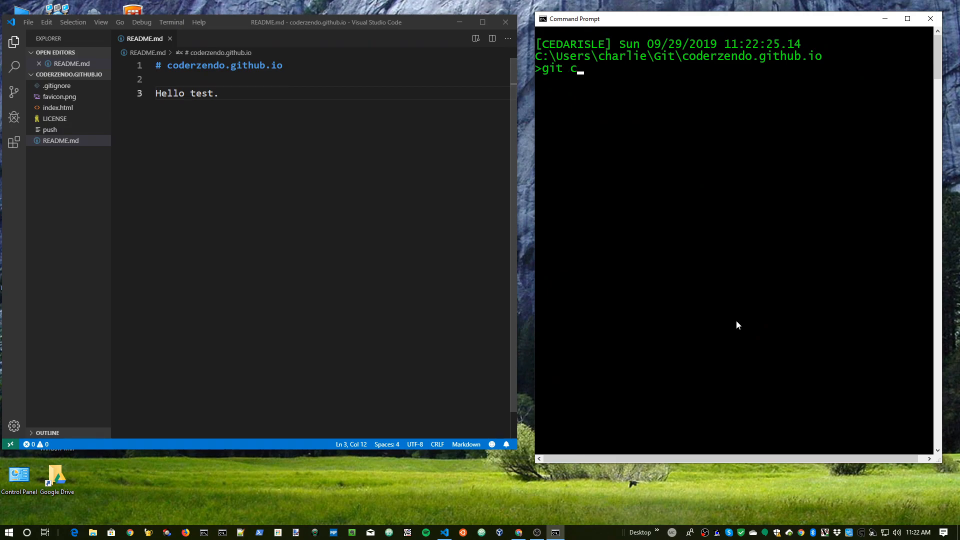
text(ommit -m ")
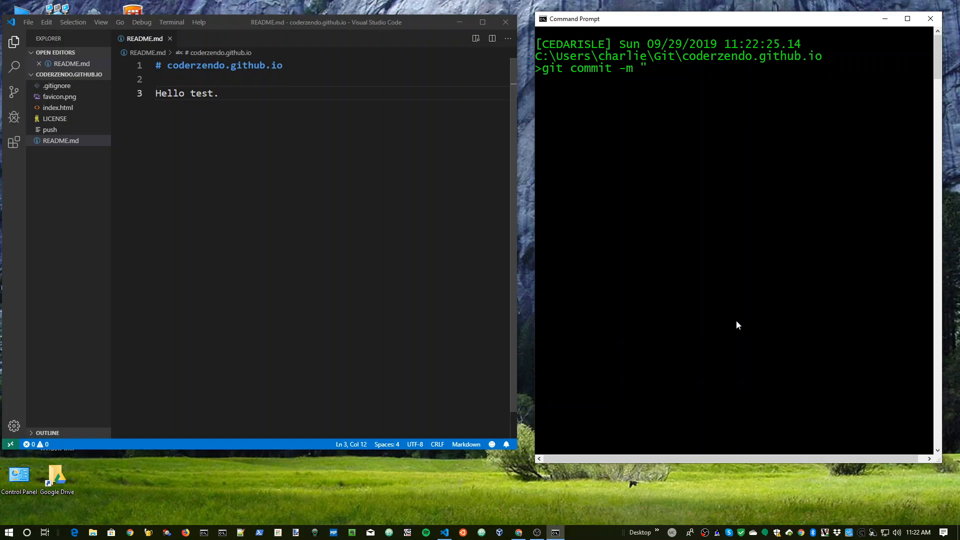
text(Updating)
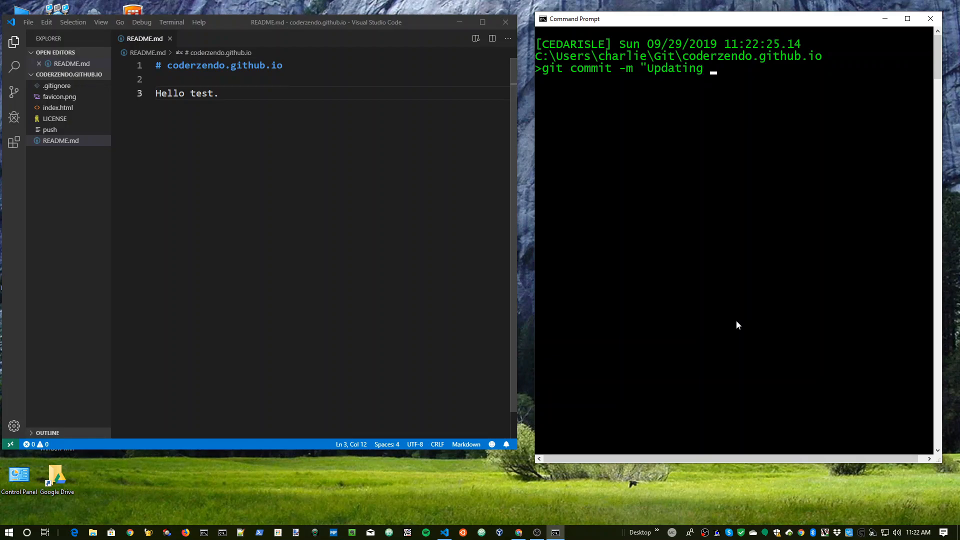
text(readme")
text(git)
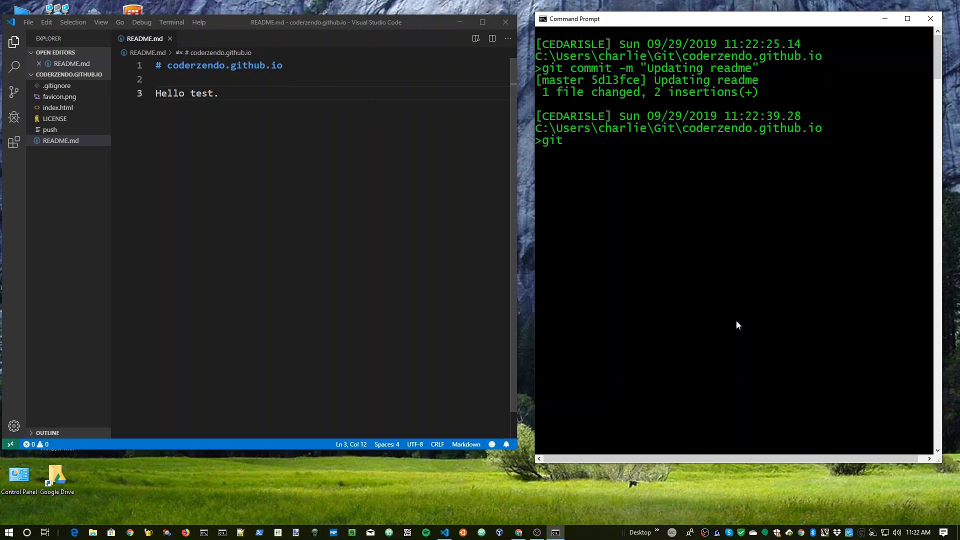
Check git status and push the commit to GitHub with git push.
text(status)
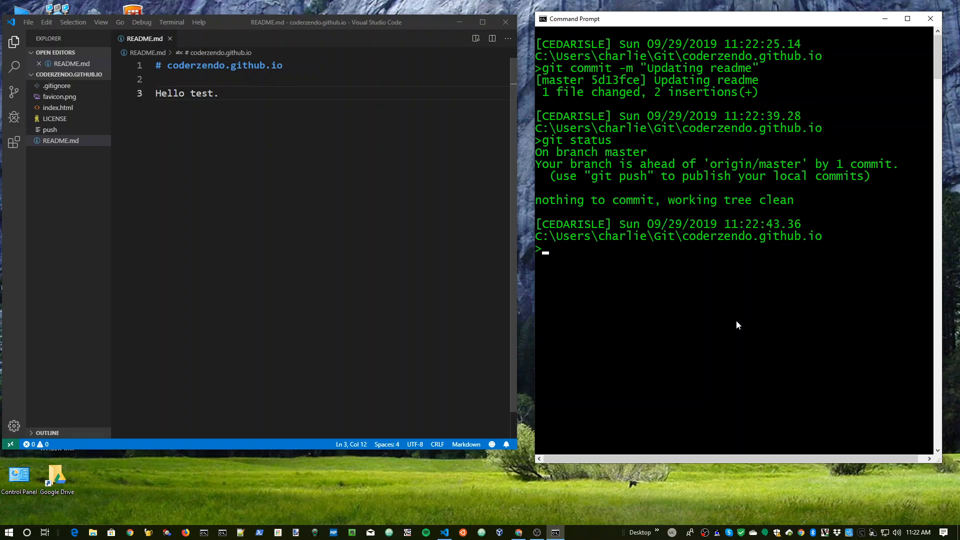
text(git)
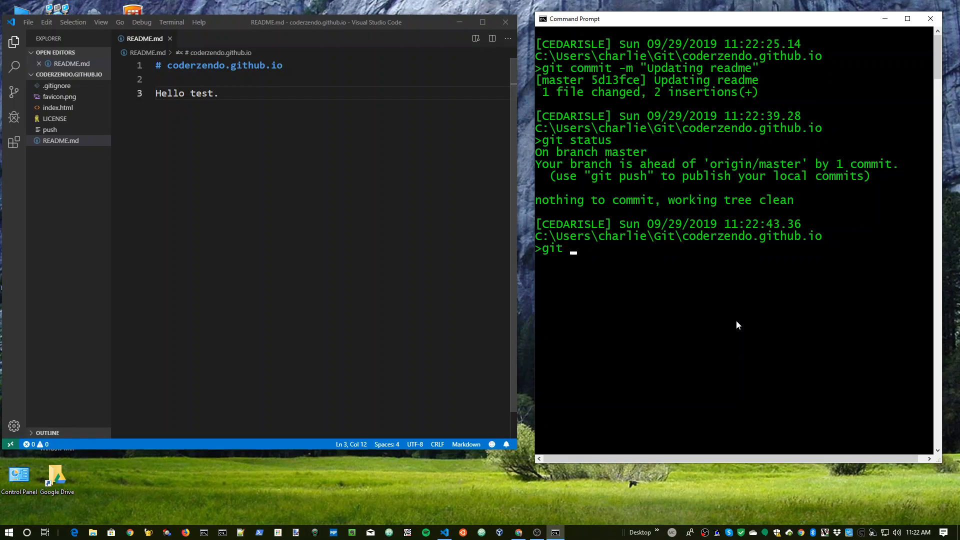
text(push)
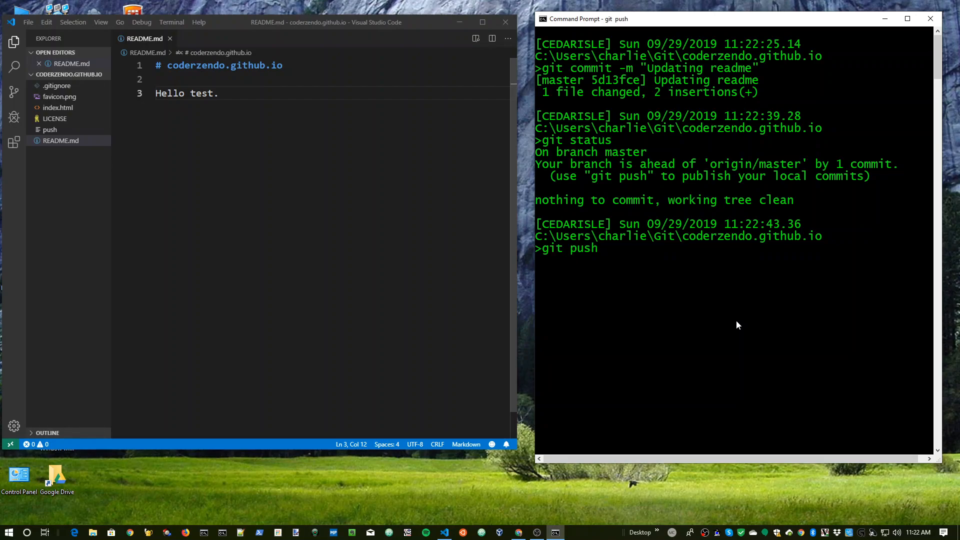
key(Return)
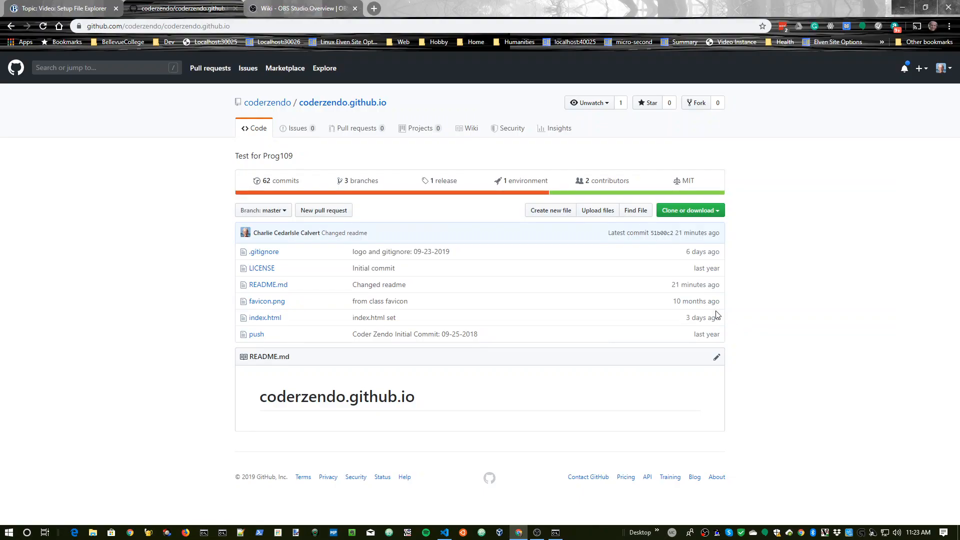
mouse_move(293, 387)
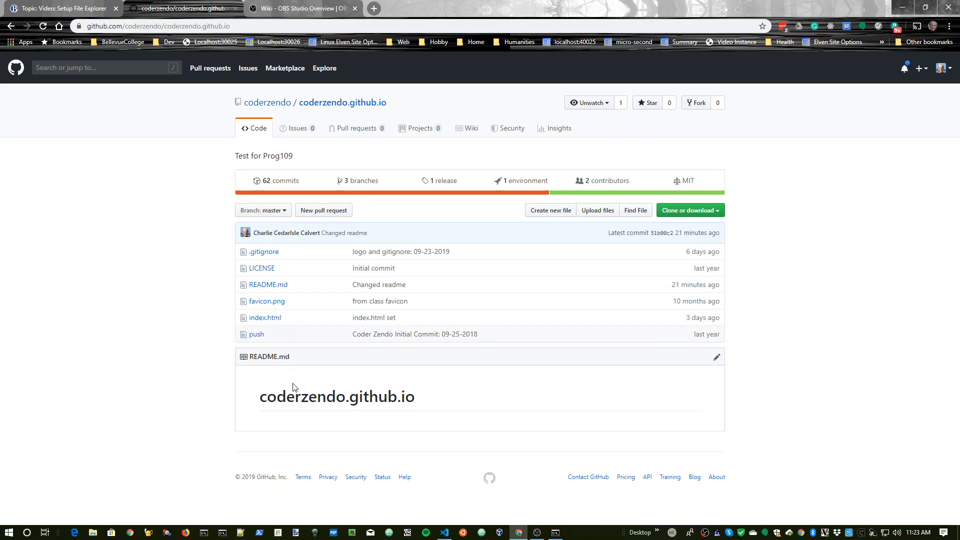
mouse_move(256, 334)
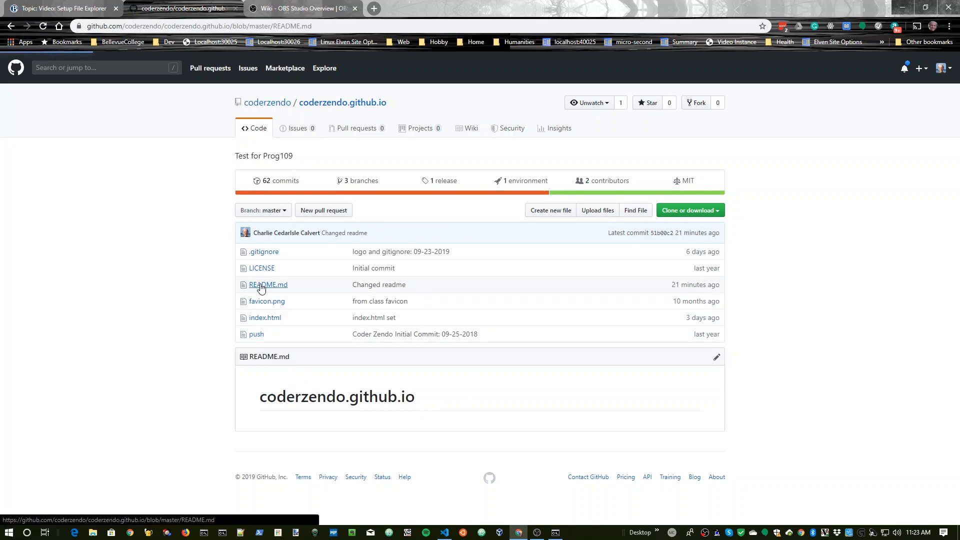
Open README.md's page on GitHub showing the new 'Hello test.' line.
click(268, 284)
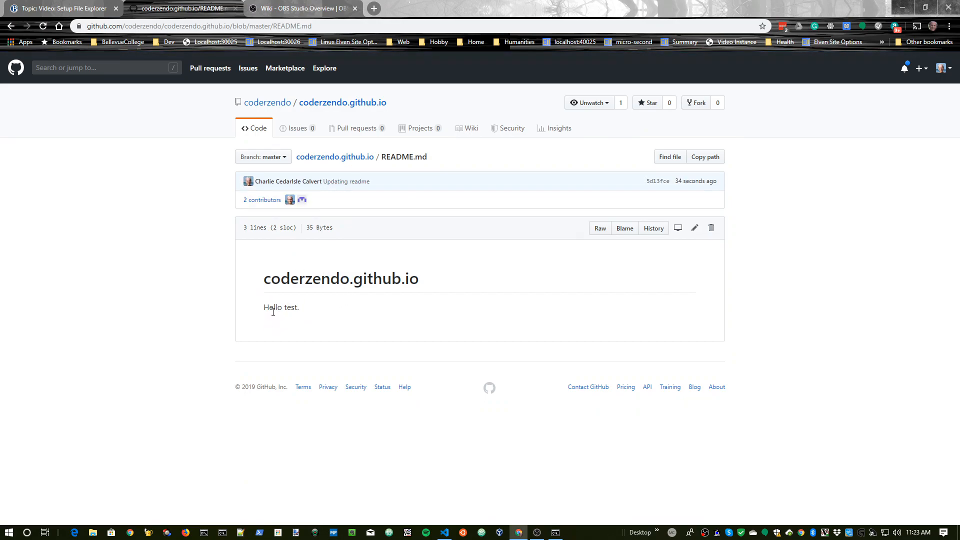
mouse_move(276, 319)
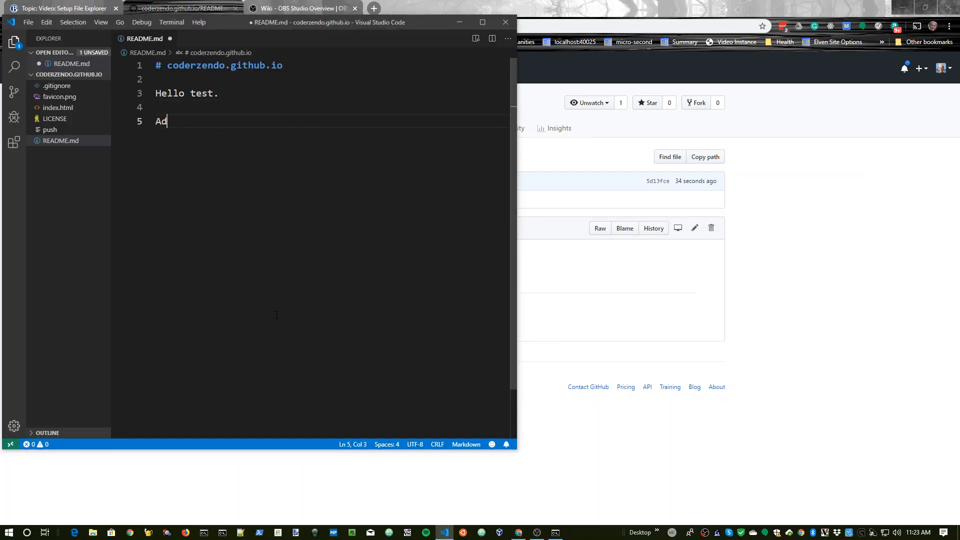
Type the 'Add a change.' line in README.md and switch to the Command Prompt window.
text(d a ca)
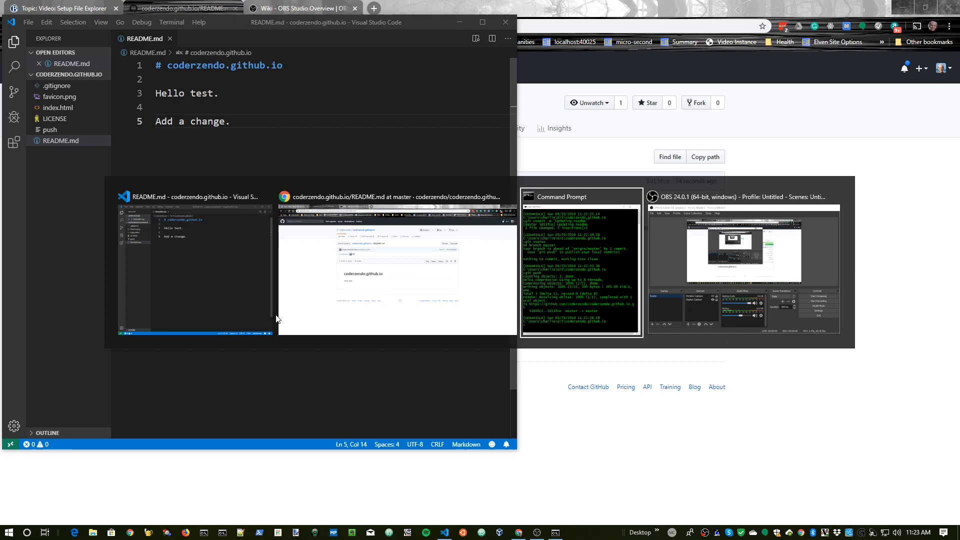
click(580, 266)
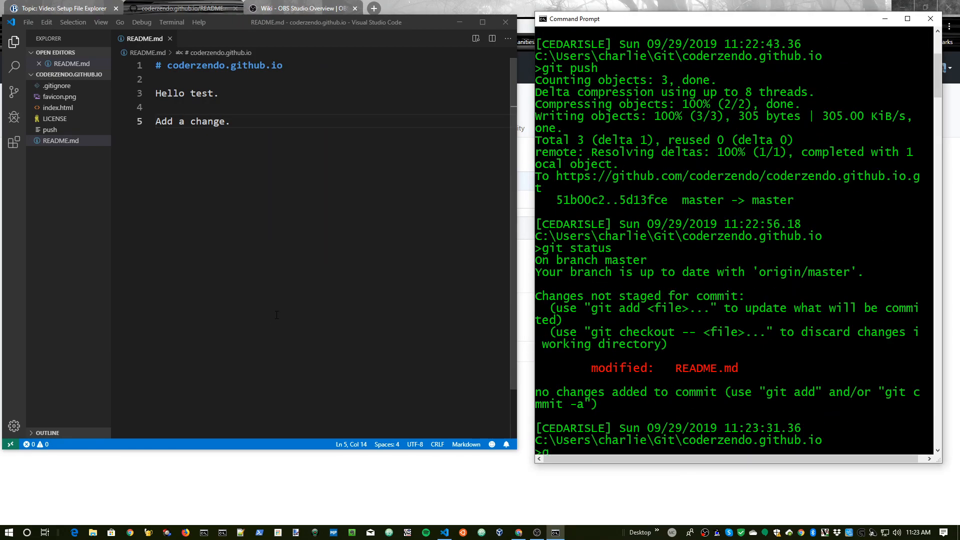
Stage the edited README.md with git add.
text(git add)
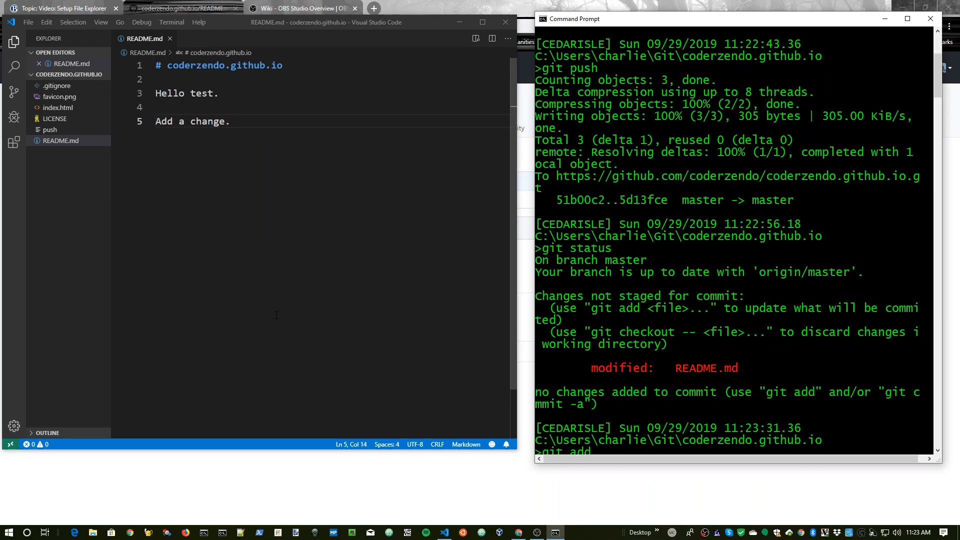
text(README.md)
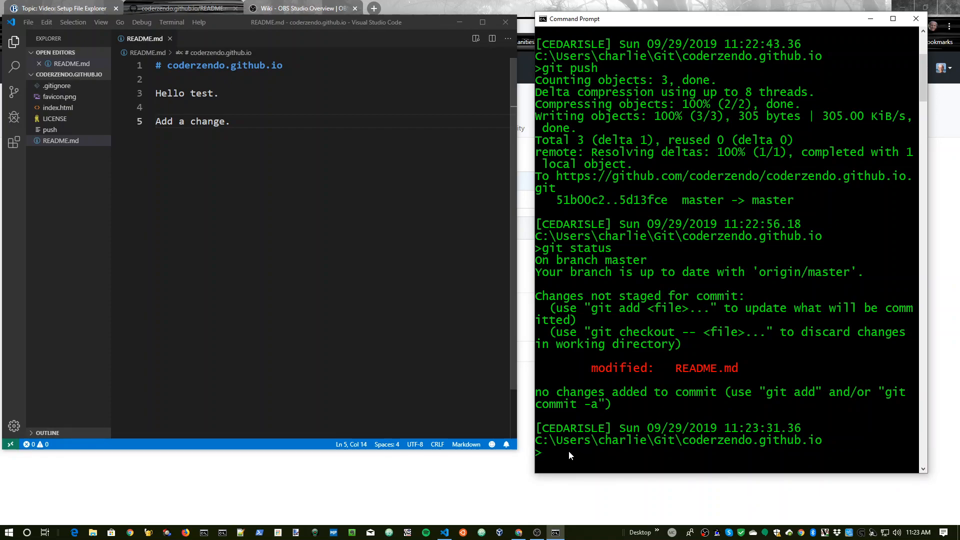
text(git add)
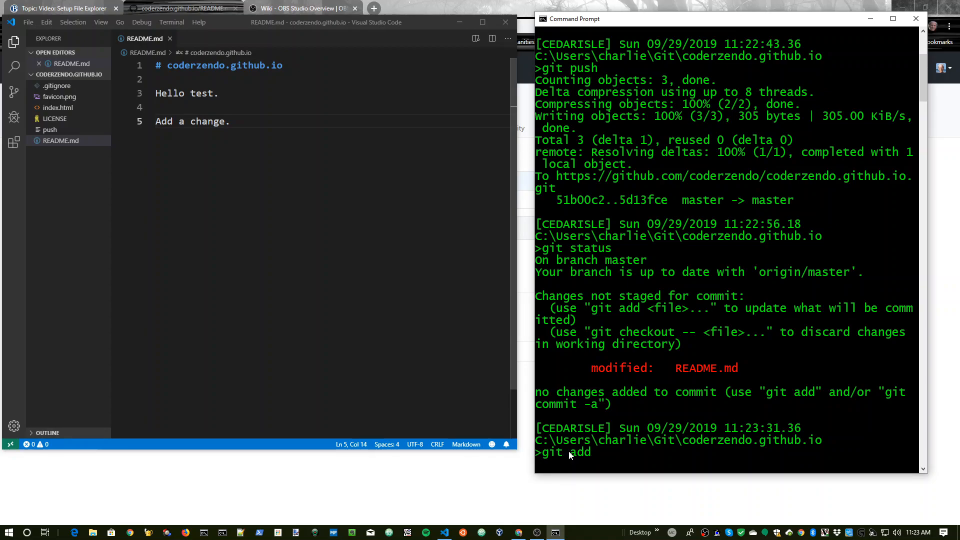
key(Return)
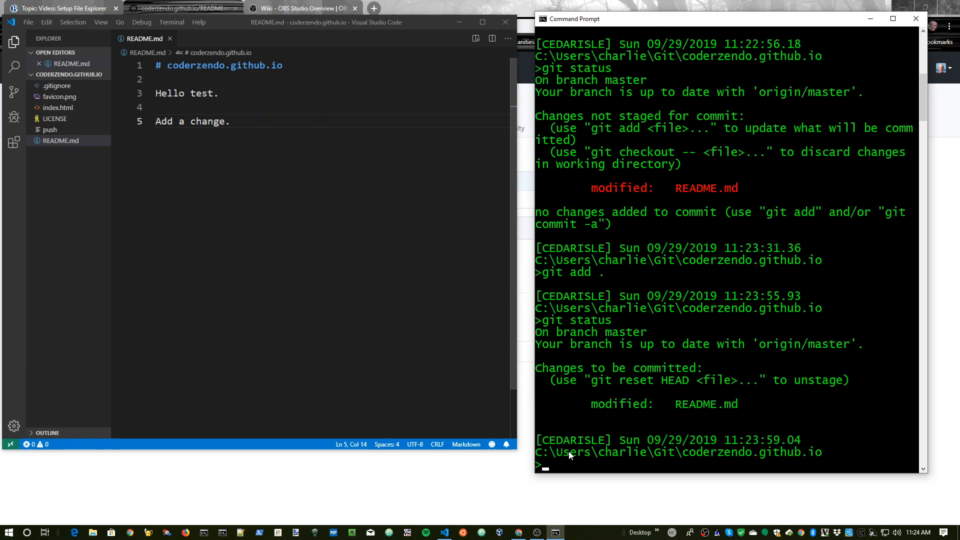
mouse_move(819, 389)
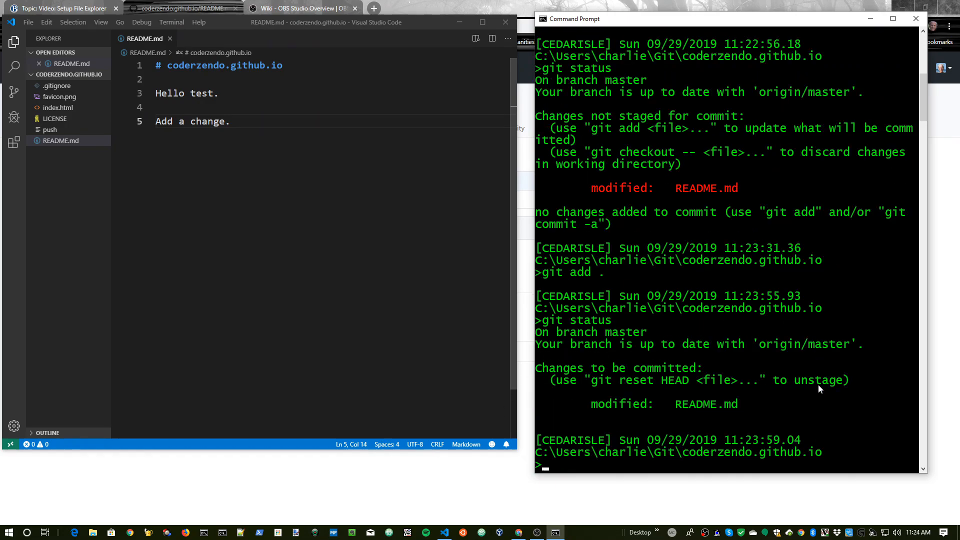
Commit the staged change with git commit -m and a new message.
text(git commit -)
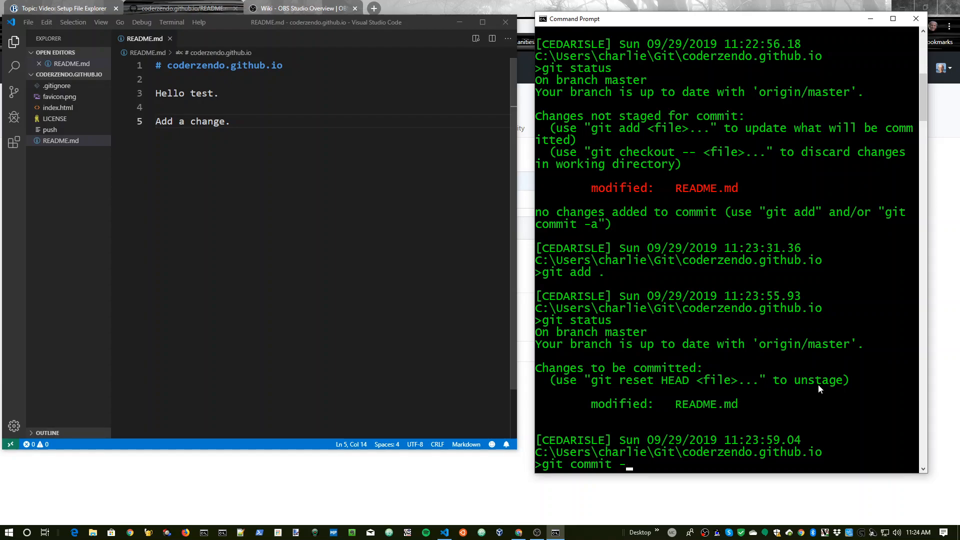
text(m "k)
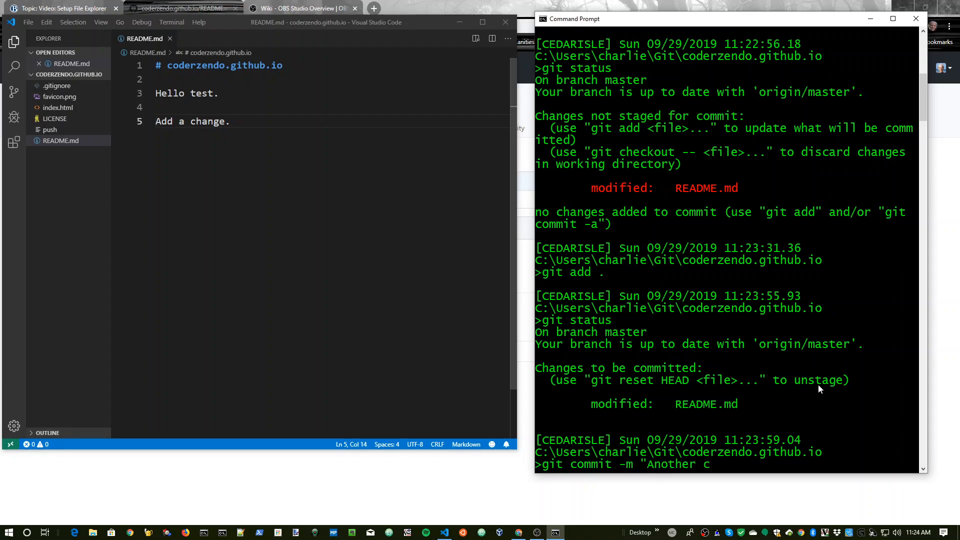
key(Return)
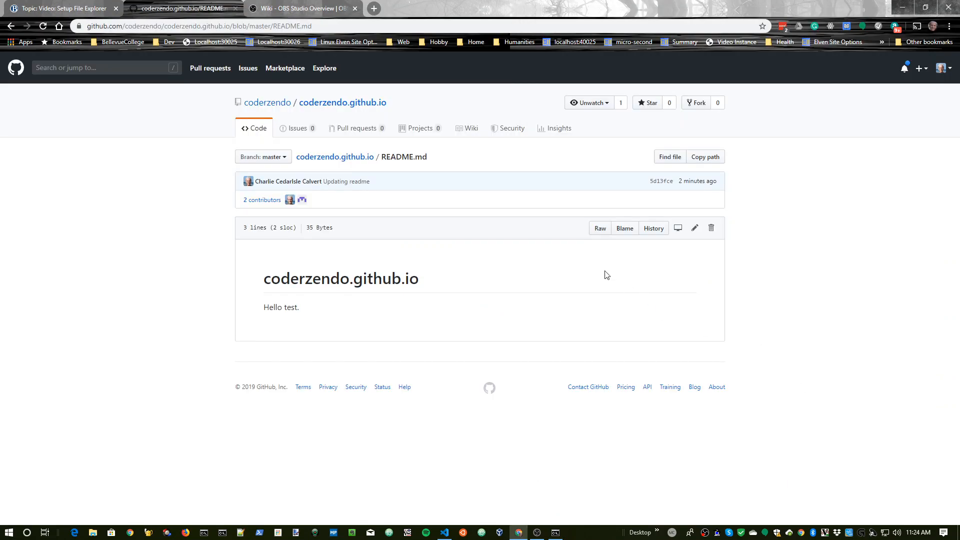
mouse_move(42, 26)
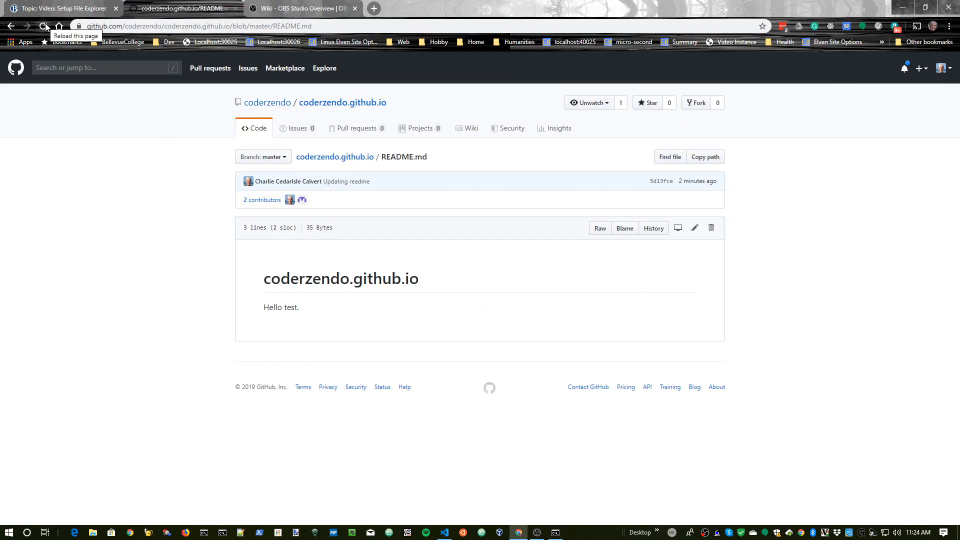
Reload the GitHub README.md page to show the 'Another change' commit and the 'Add a change.' line.
click(42, 26)
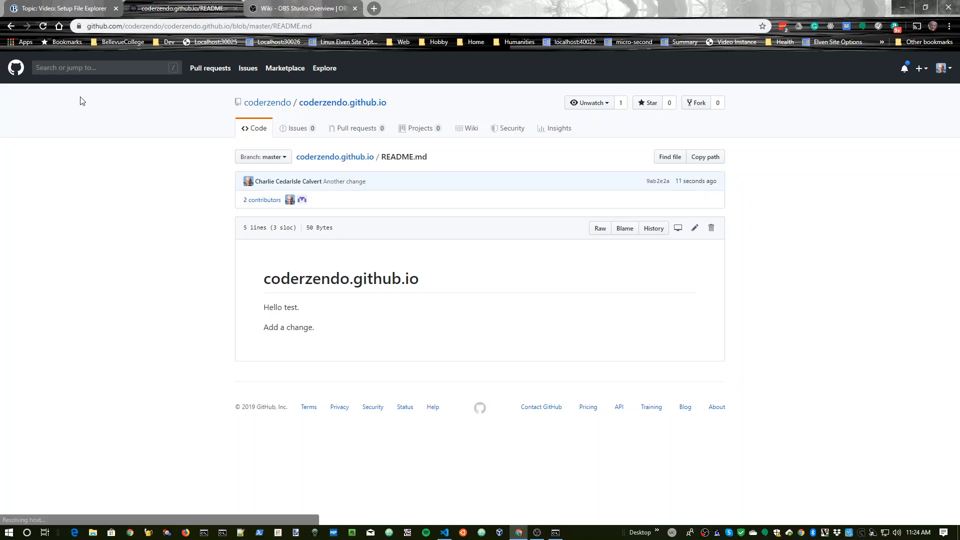